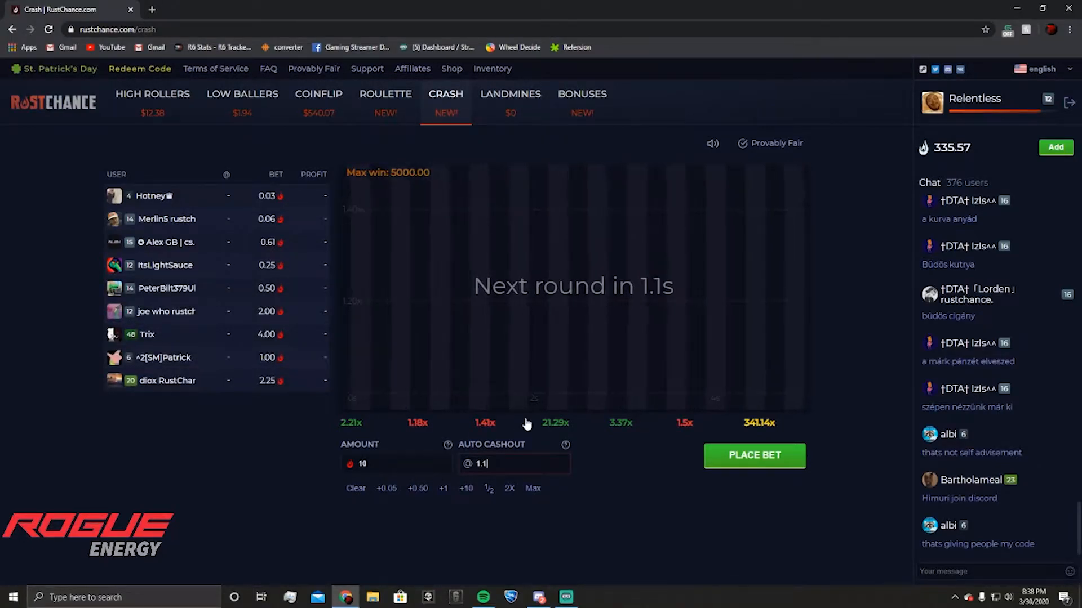
Place a 10-unit Crash bet with auto cashout 1.5x, win it, and head to Landmines.
left_click(753, 455)
type("1.5")
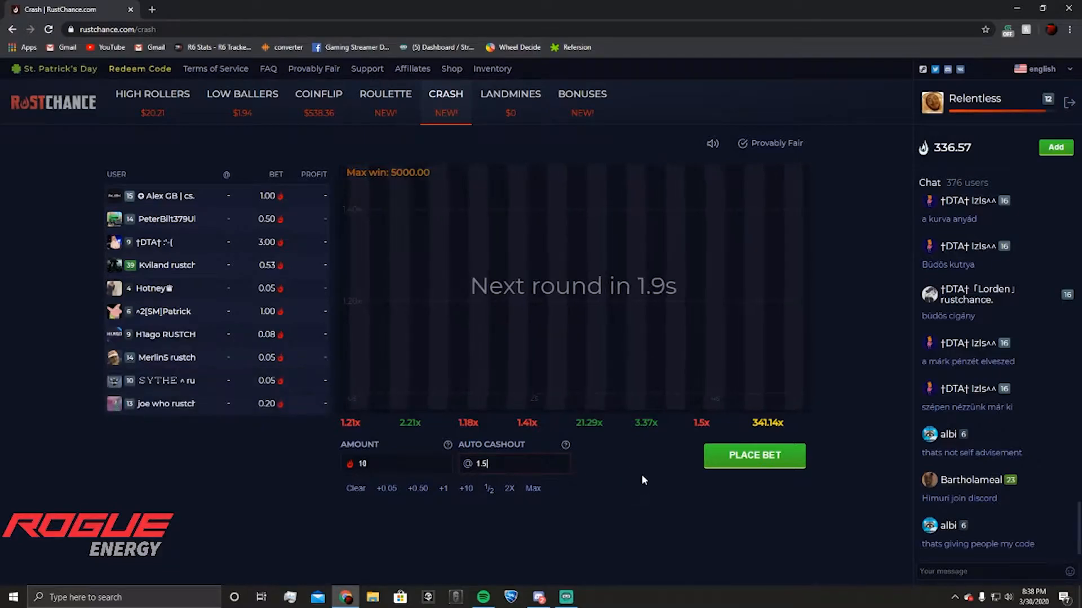
left_click(753, 455)
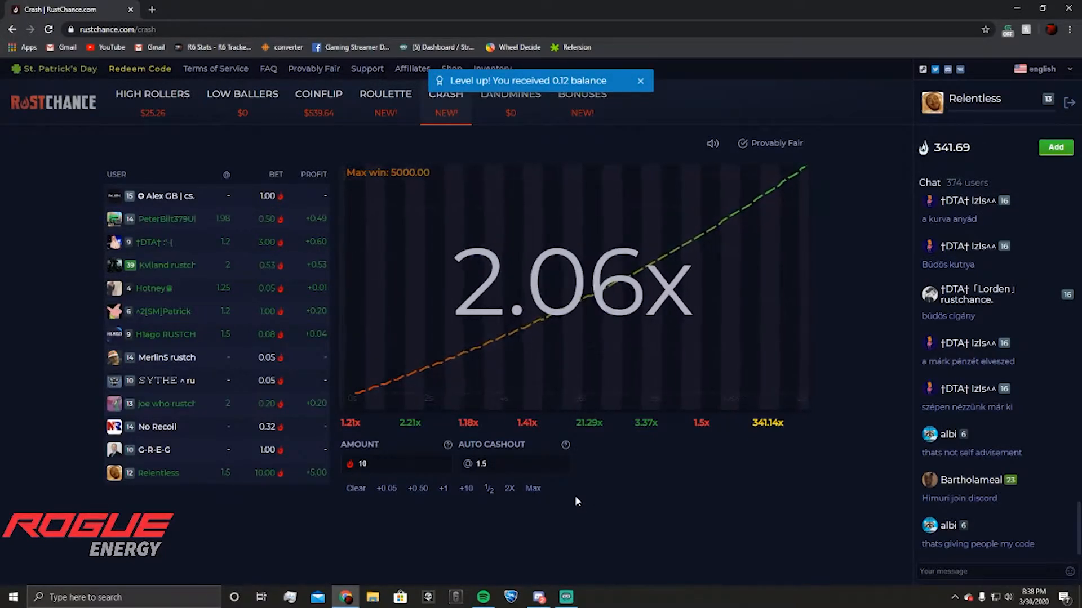
left_click(510, 94)
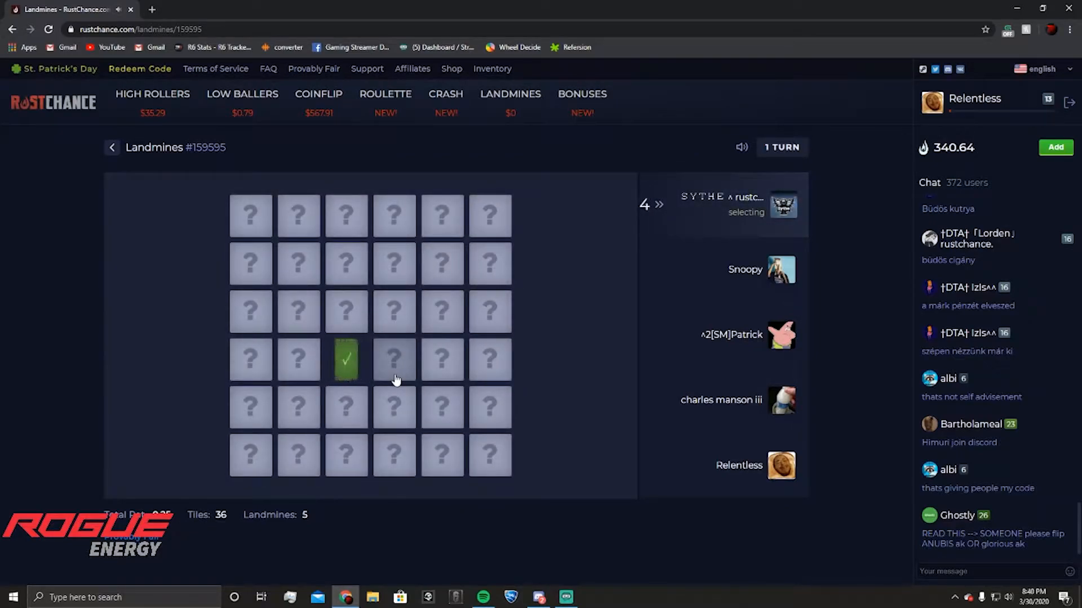
Reveal a safe question-mark tile on each turn of Landmines #159595.
left_click(441, 215)
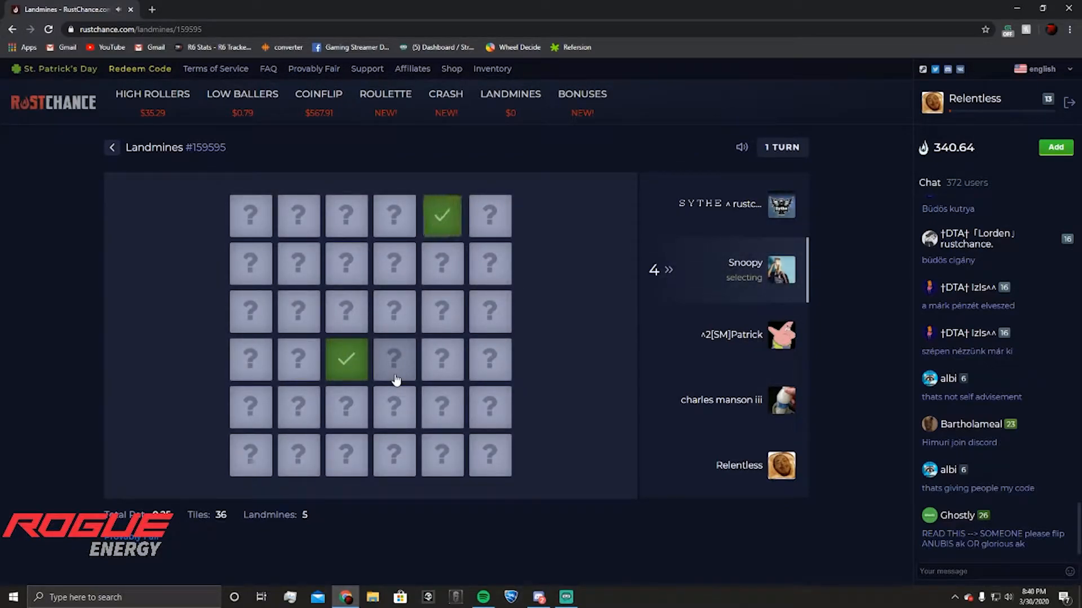
left_click(298, 311)
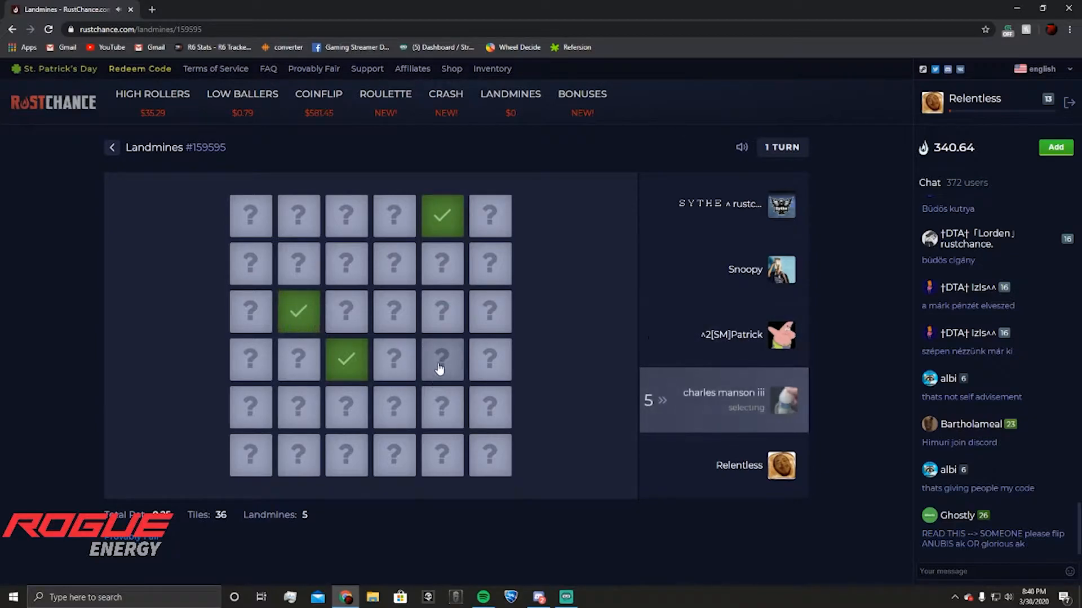
left_click(490, 406)
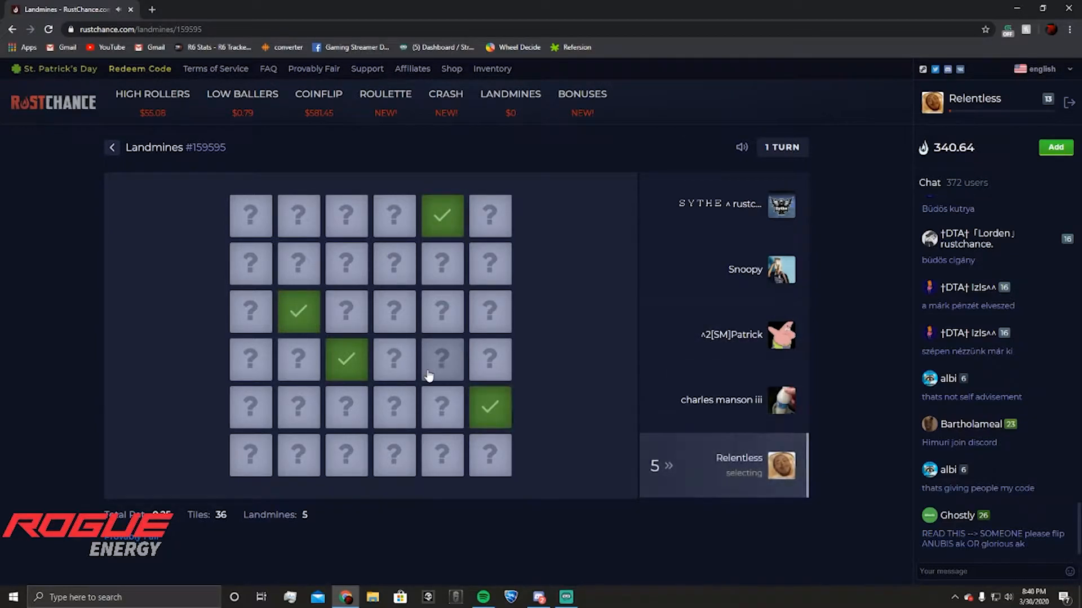
left_click(394, 359)
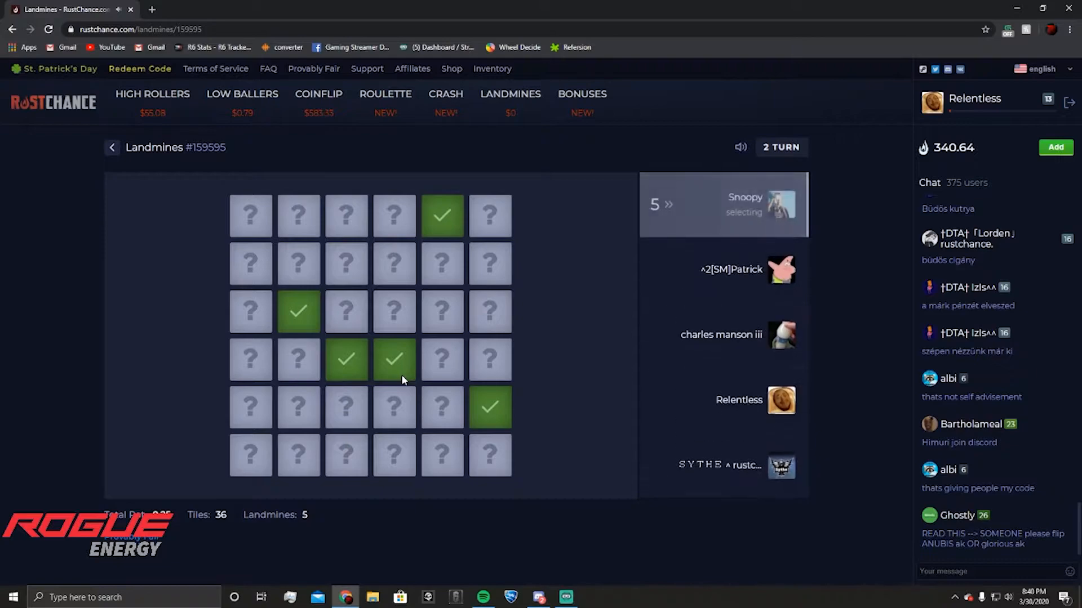
left_click(442, 264)
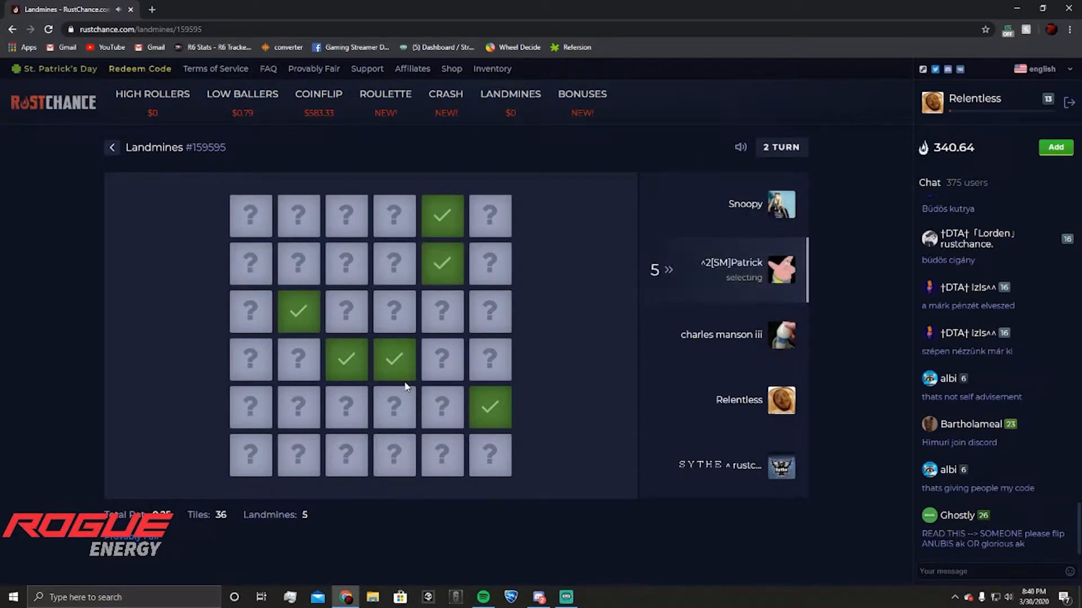
left_click(489, 311)
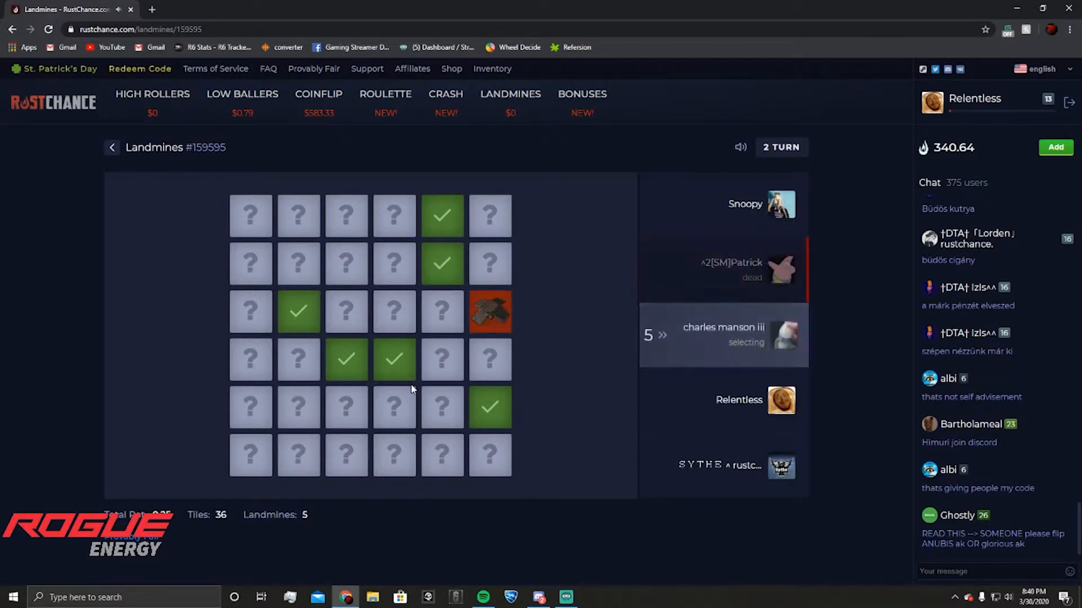
left_click(442, 454)
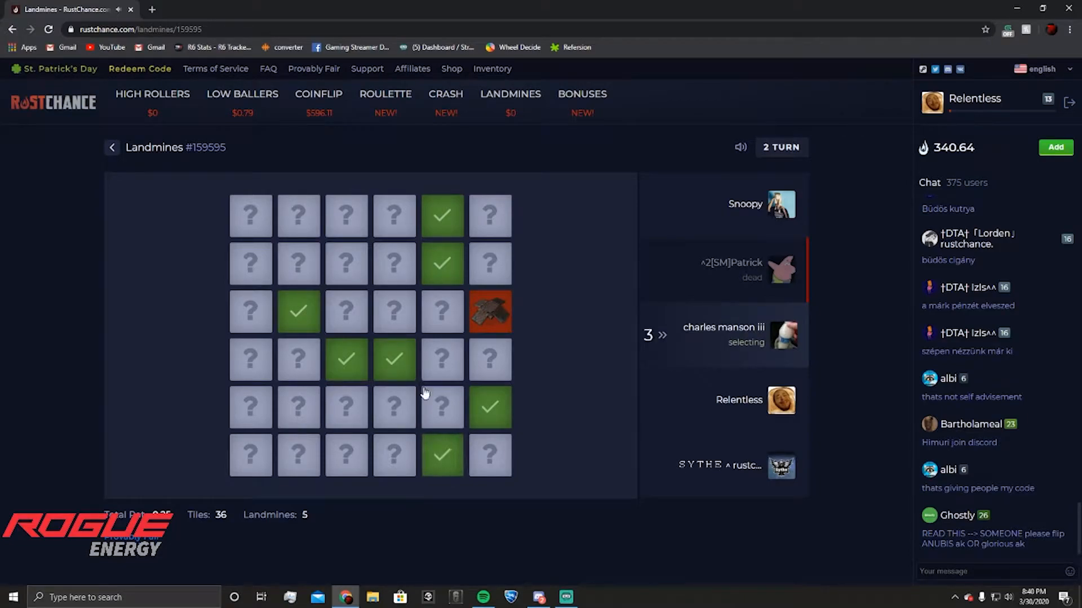
left_click(346, 407)
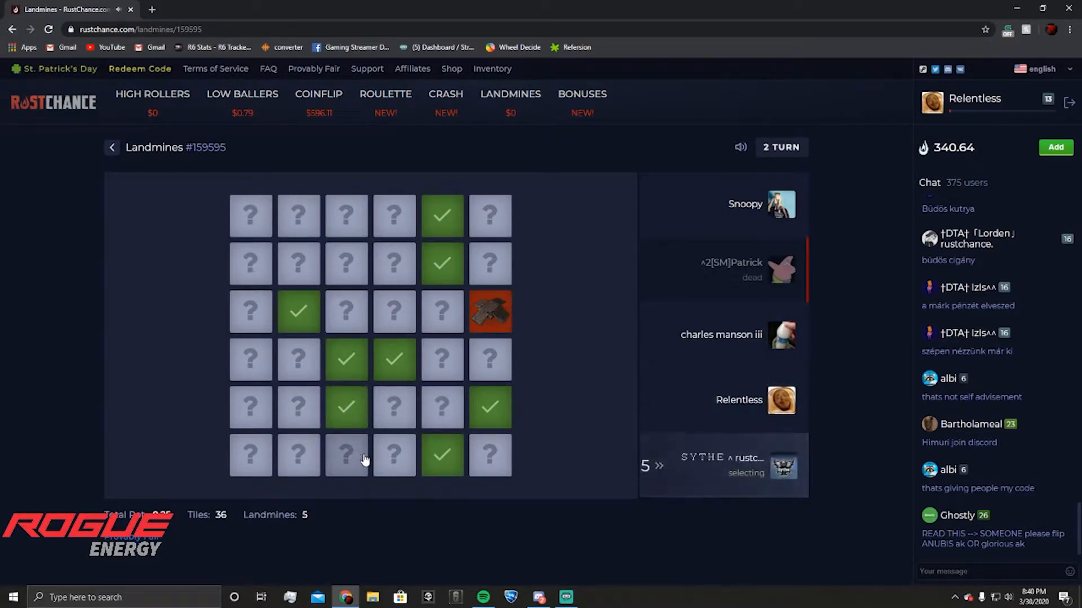
left_click(490, 264)
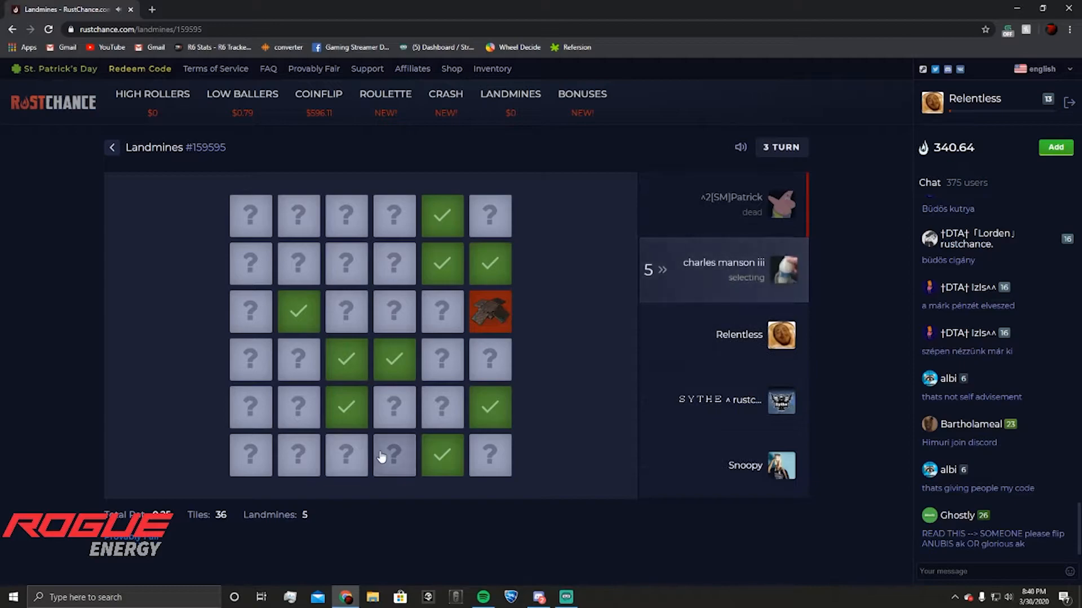
left_click(394, 455)
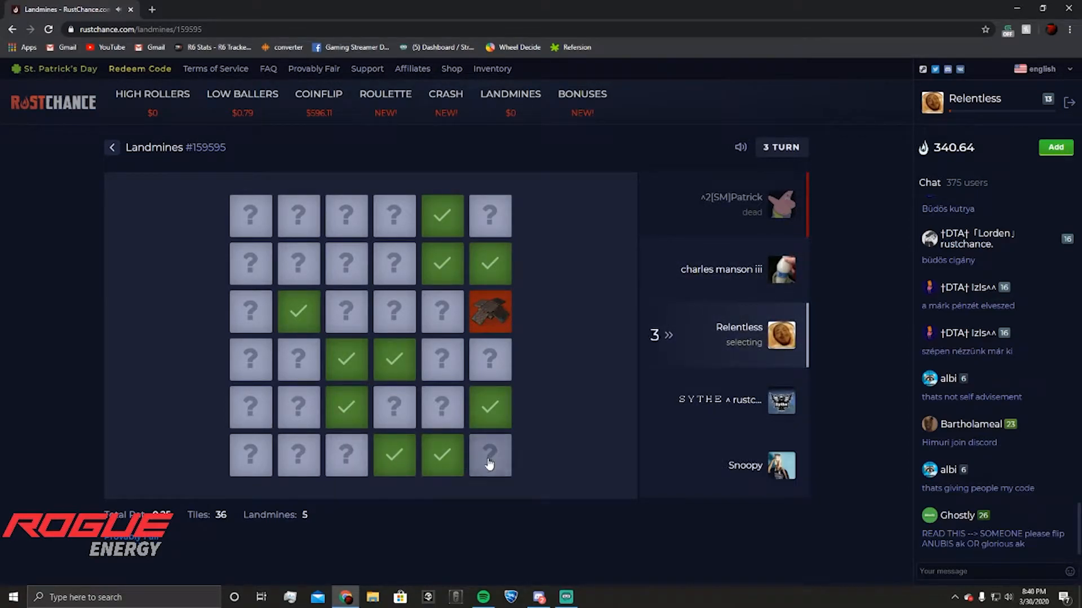
Keep revealing bottom-row tiles until hitting a landmine and being knocked out.
left_click(489, 456)
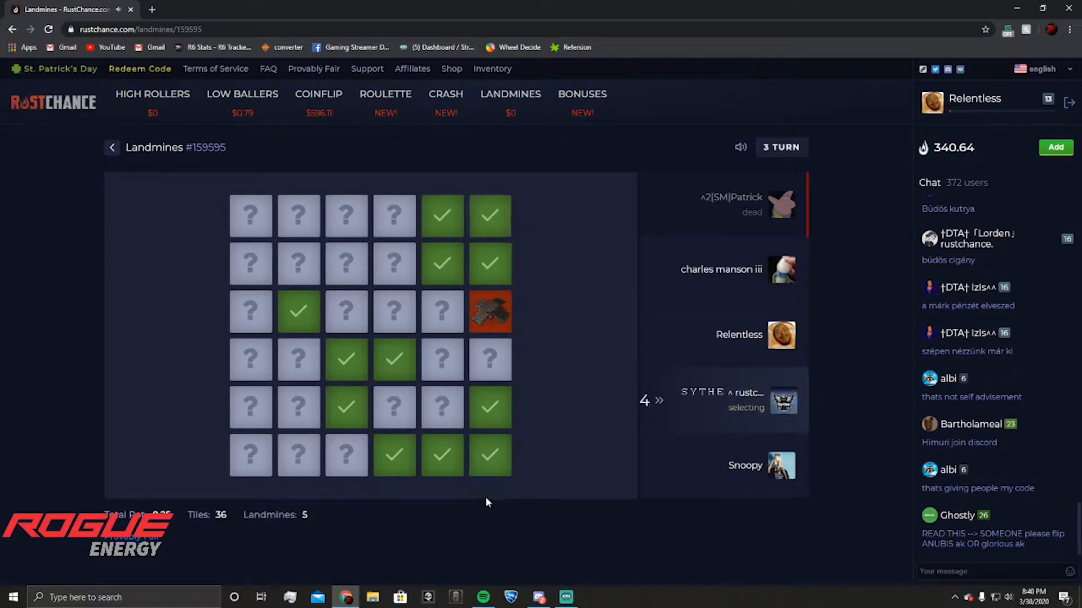
left_click(346, 264)
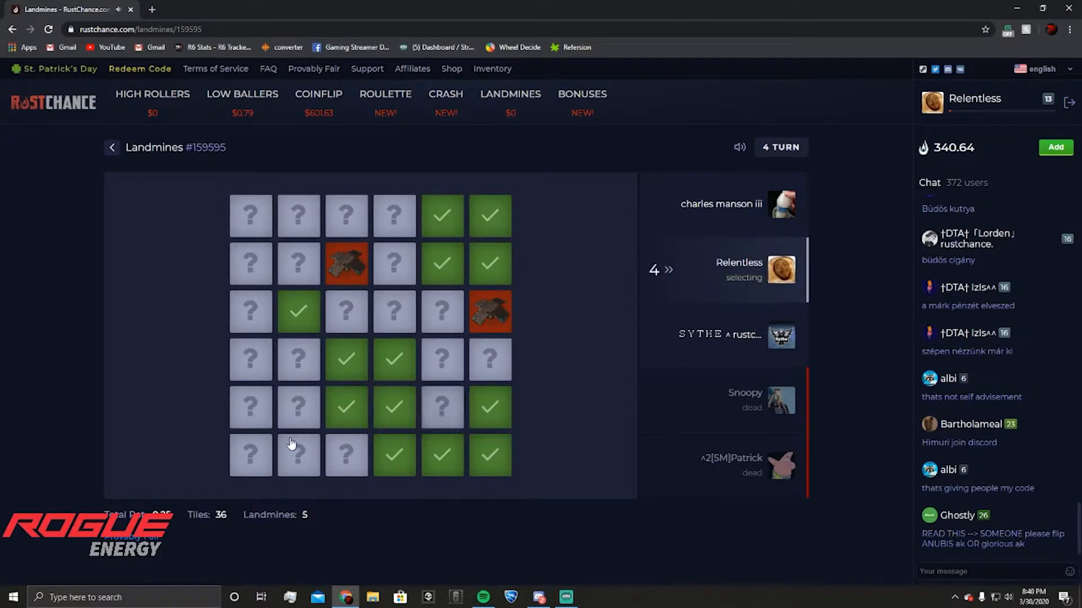
left_click(250, 456)
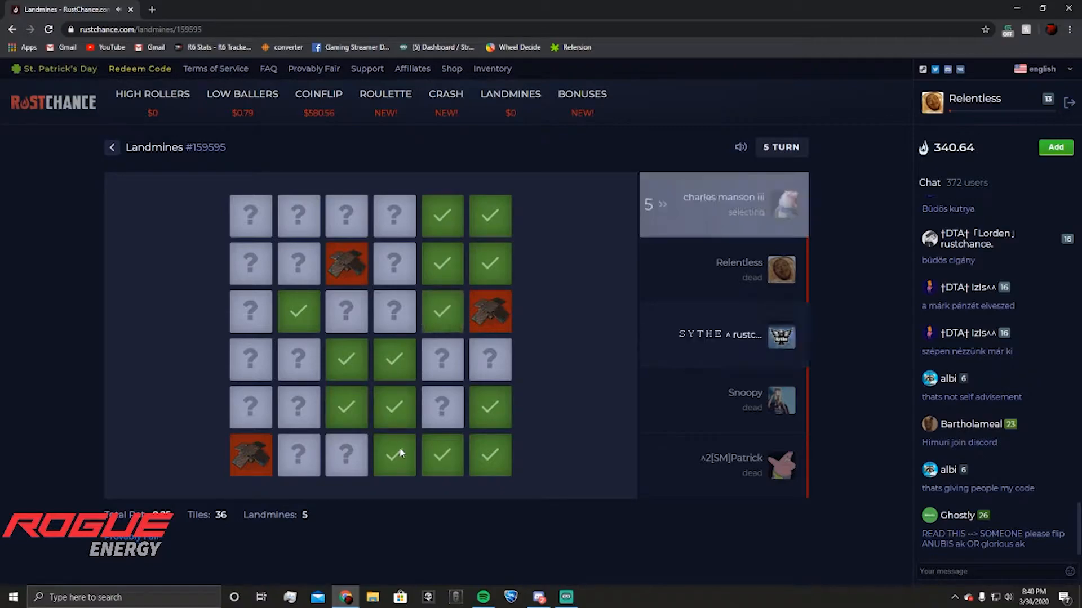
left_click(346, 455)
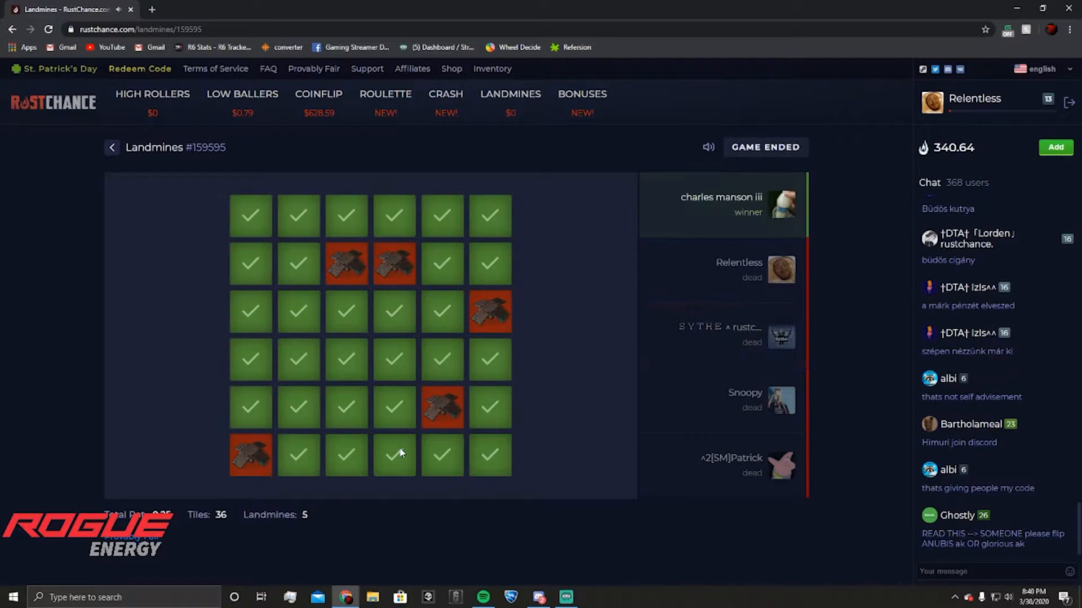
mouse_move(434, 113)
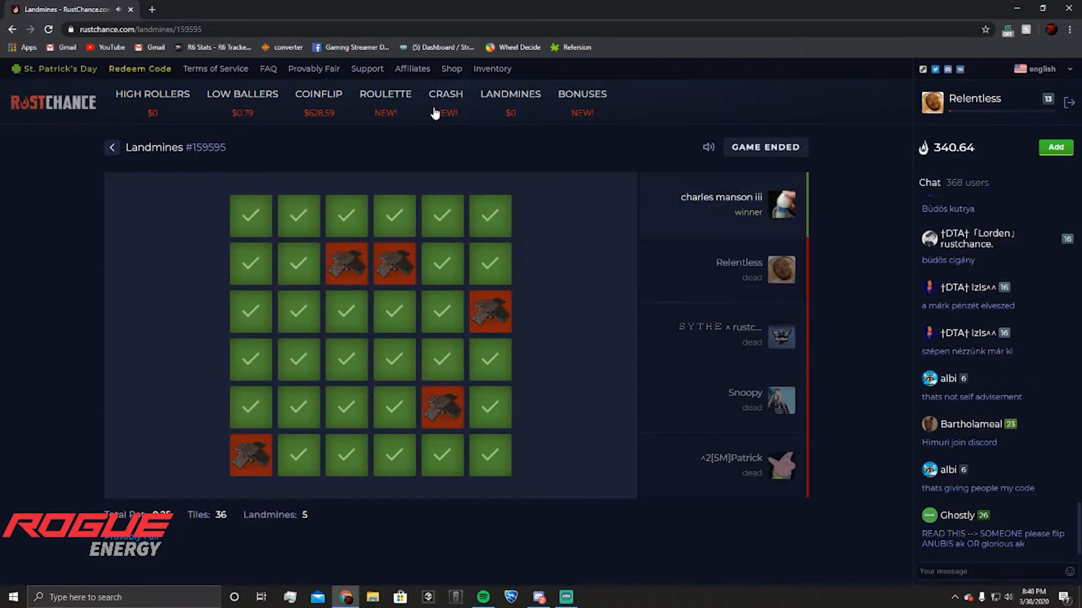
Return to Crash and enter an Auto Cashout value of 1.2.
left_click(445, 94)
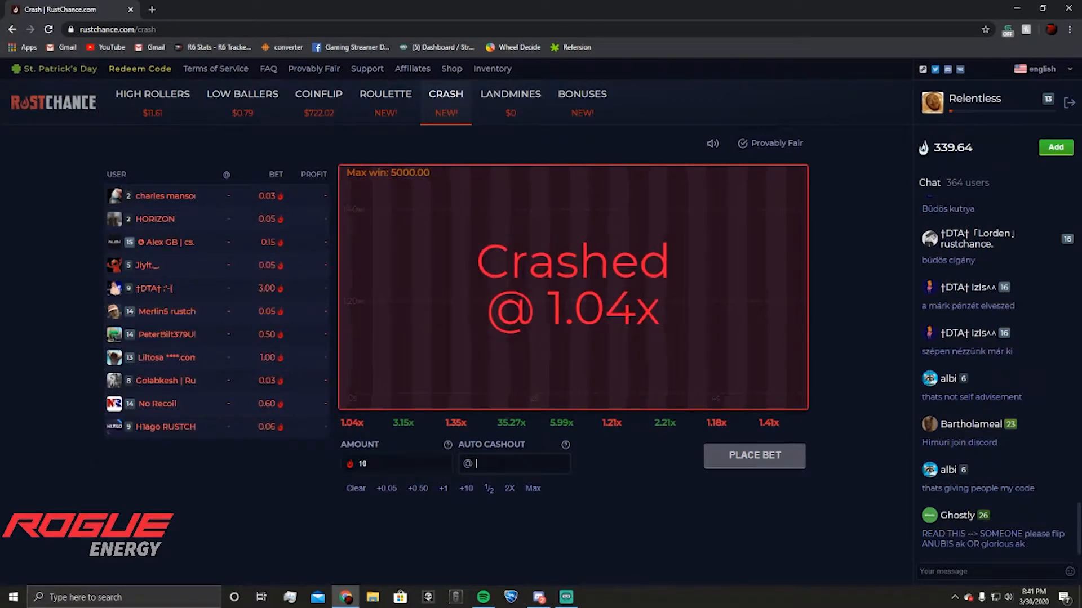
type("1.")
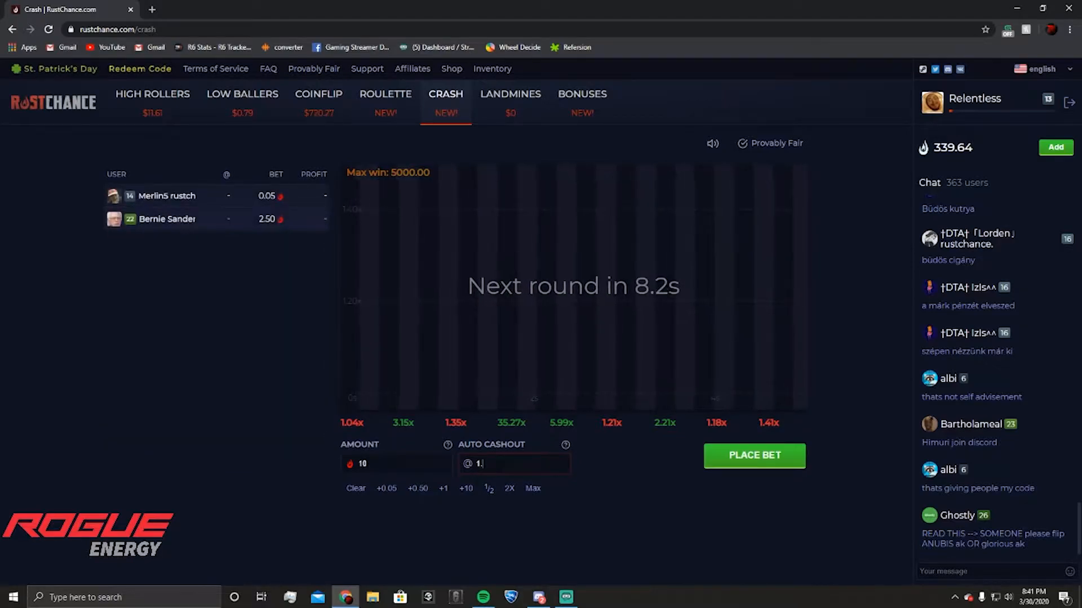
type("2")
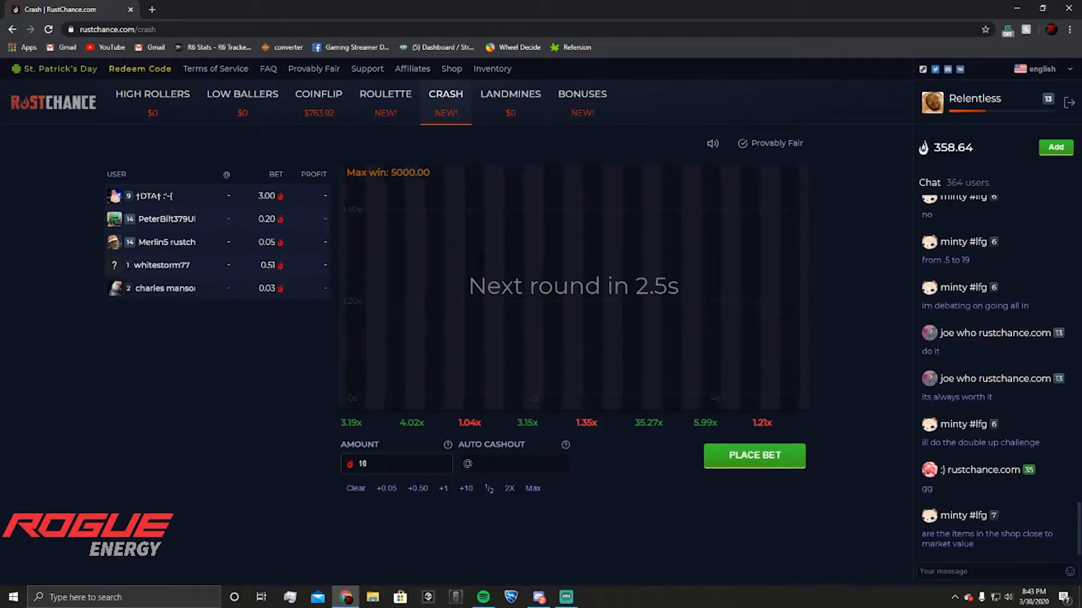
Bet 10, cash out at 1.1x for +1.00, and go to the St. Patrick's Day event page.
left_click(753, 455)
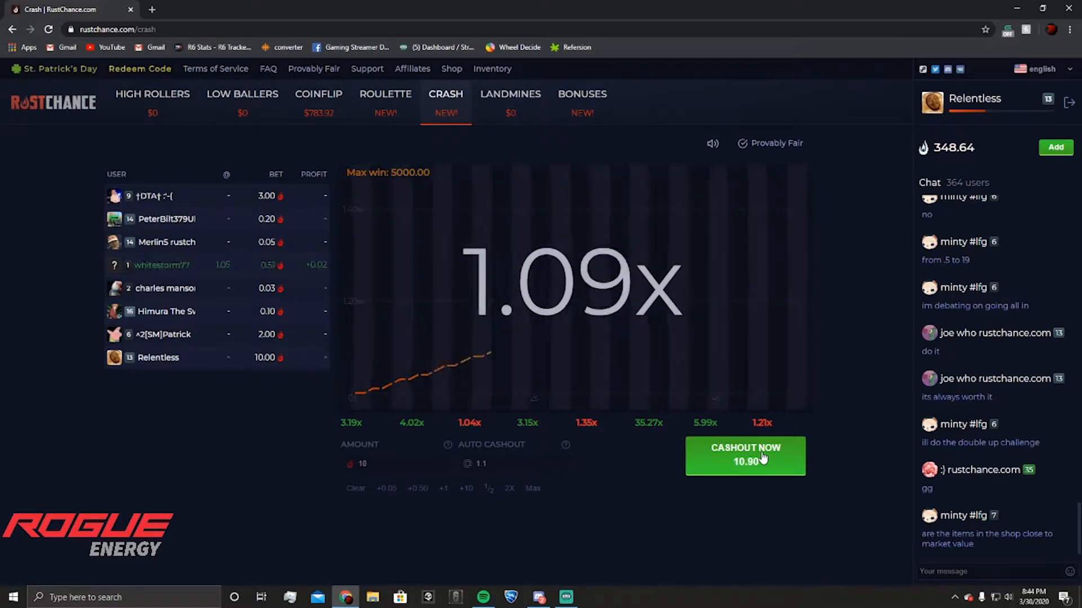
left_click(744, 455)
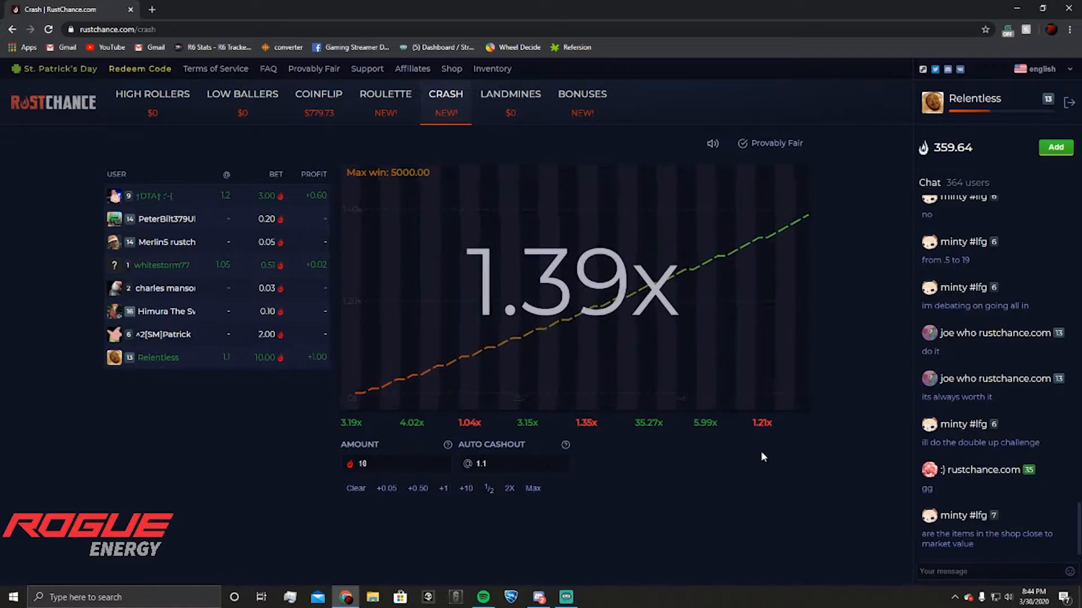
left_click(58, 68)
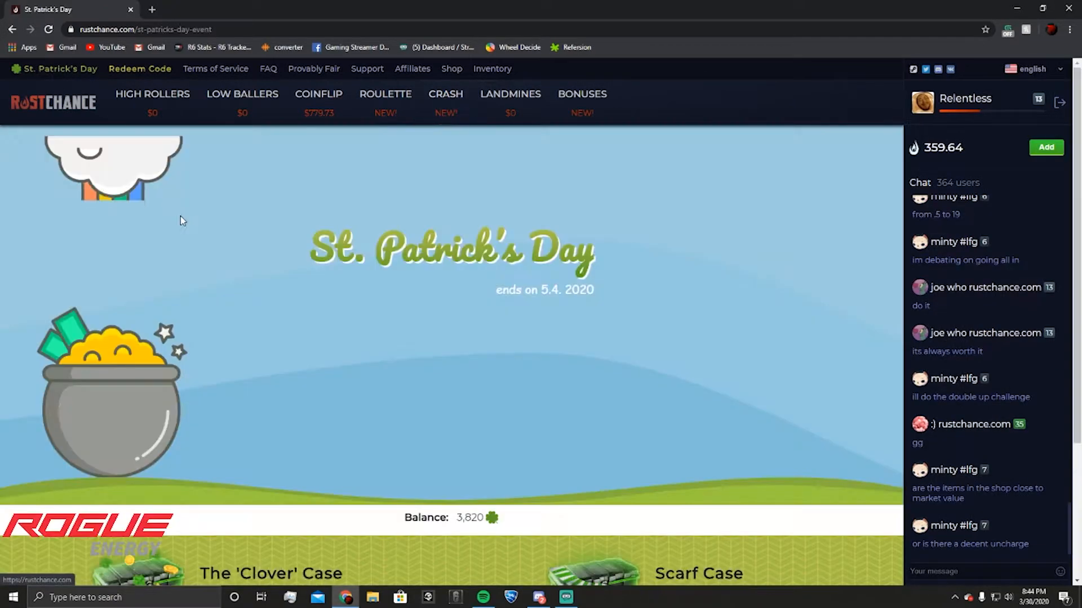
Review the contents of the Scarf Case and The 'Clover' Case on the event page.
scroll("down", 3)
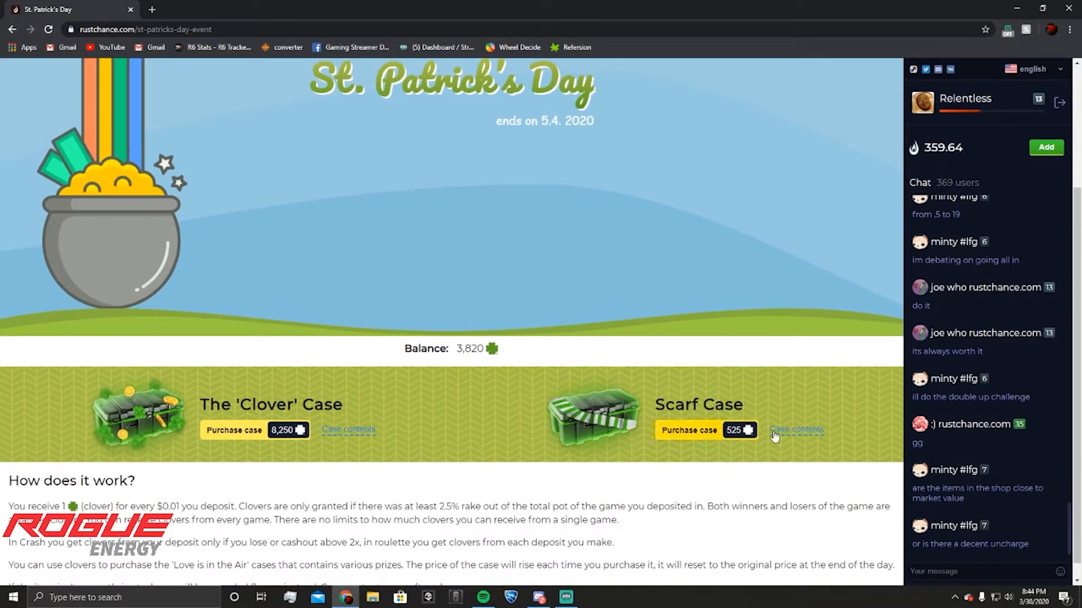
left_click(796, 429)
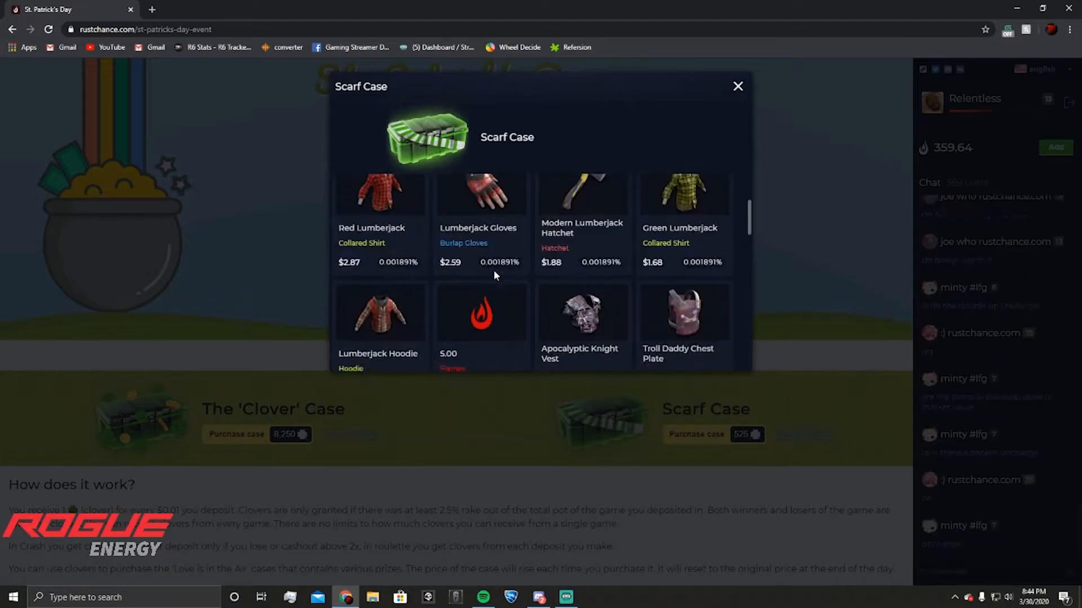
left_click(737, 86)
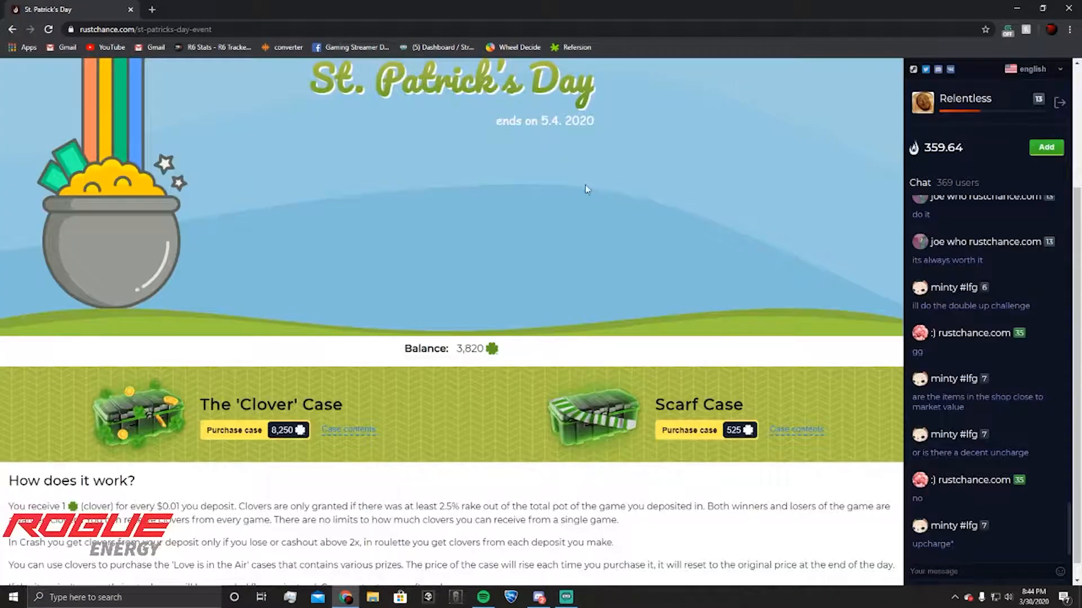
left_click(347, 430)
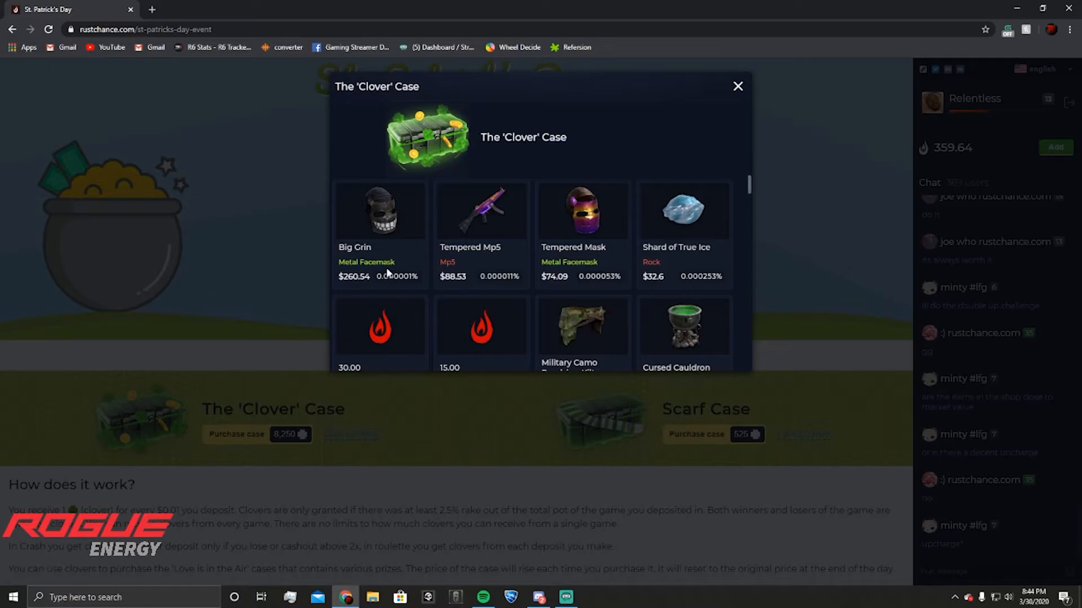
scroll("down", 3)
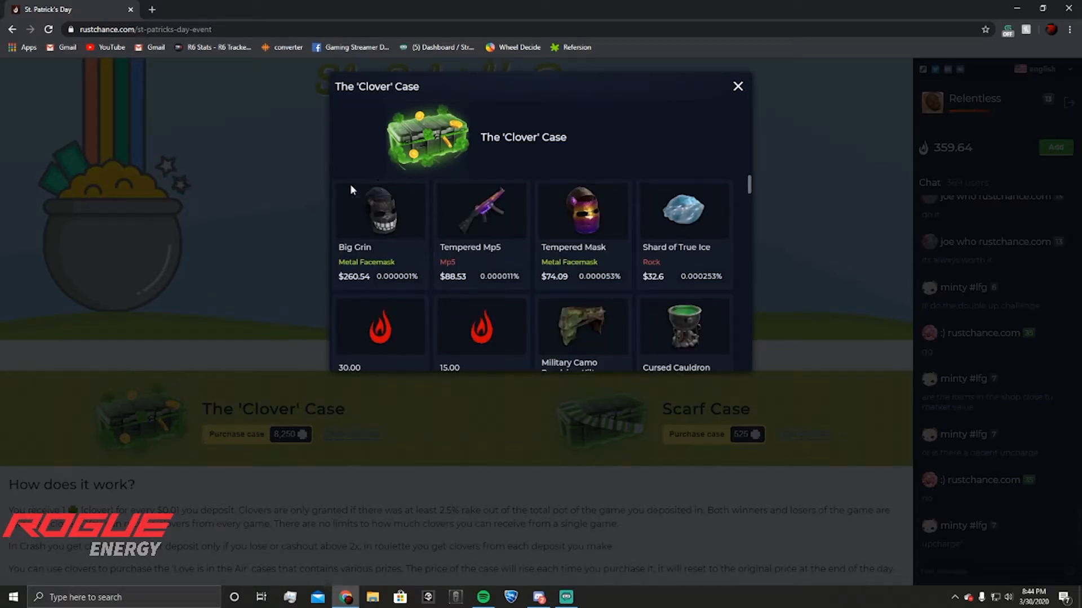
mouse_move(454, 221)
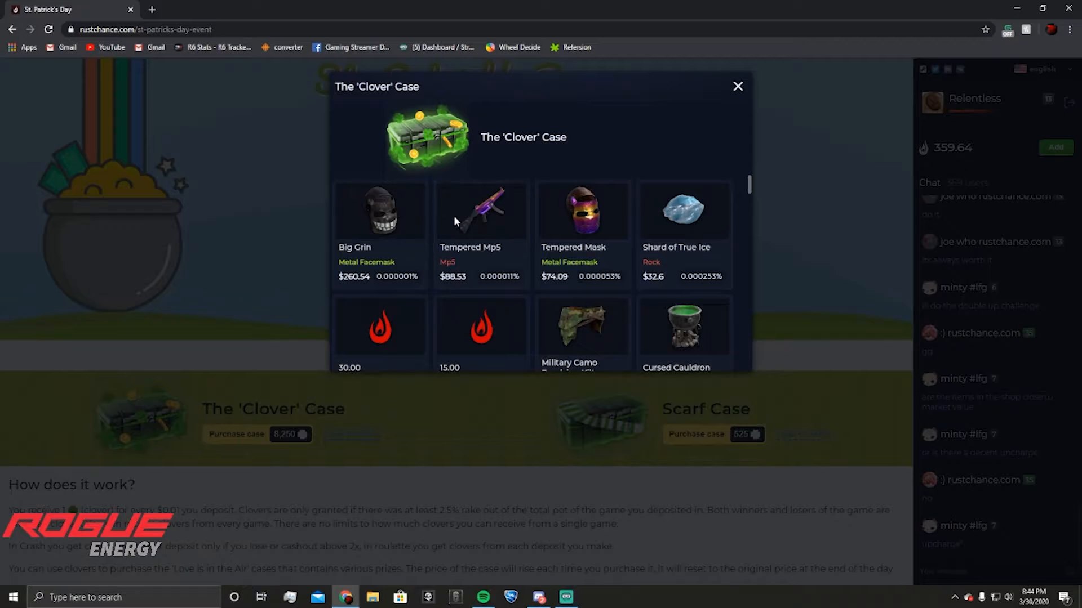
left_click(737, 86)
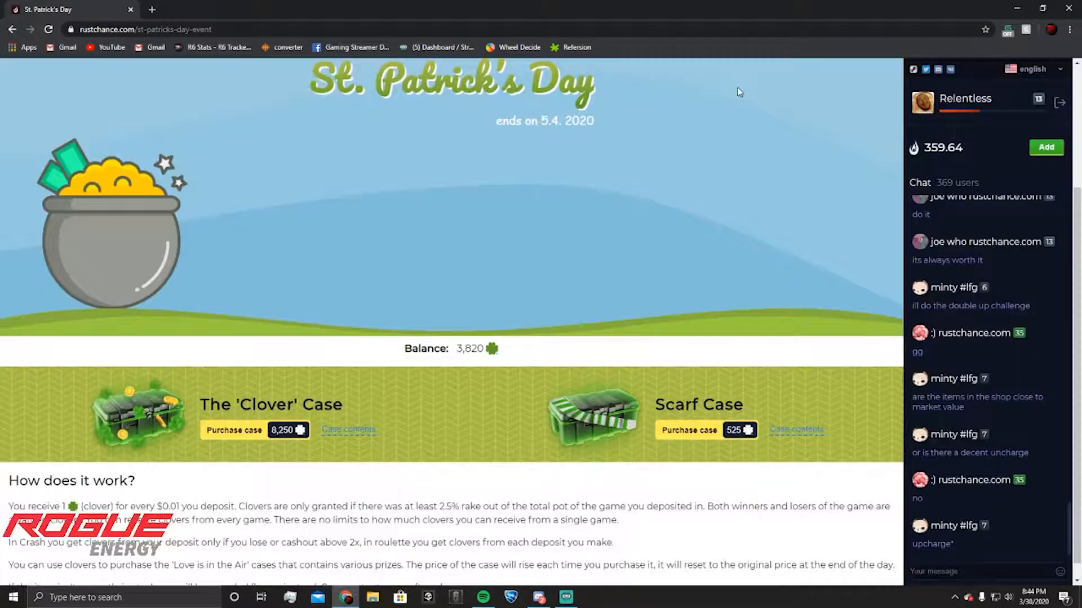
scroll("down", 3)
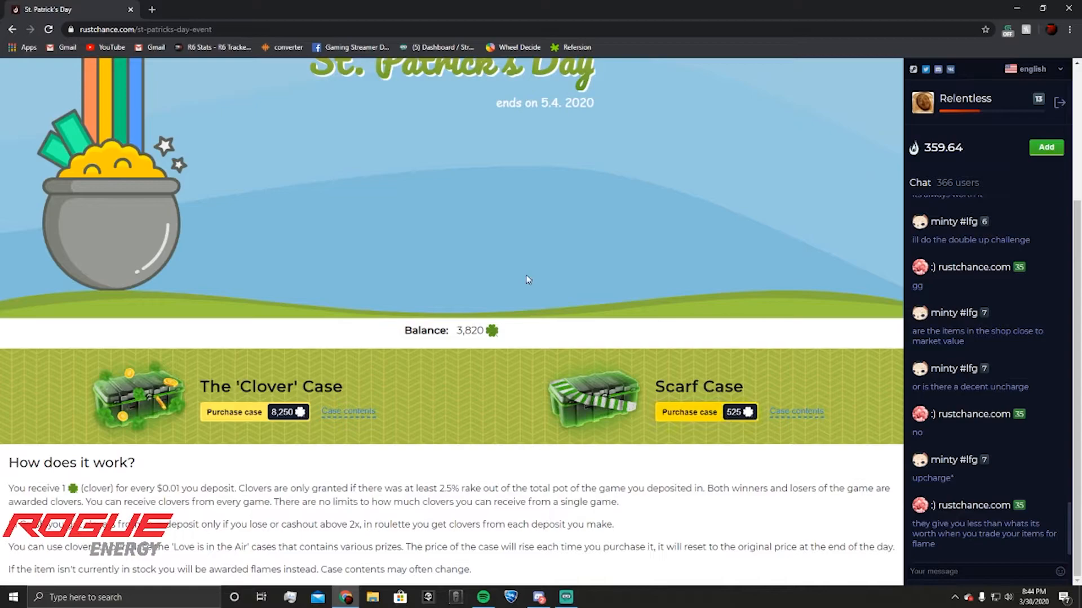
Visit the Shop, return to the event, open a Scarf Case for flame balance, and move to Roulette.
left_click(451, 68)
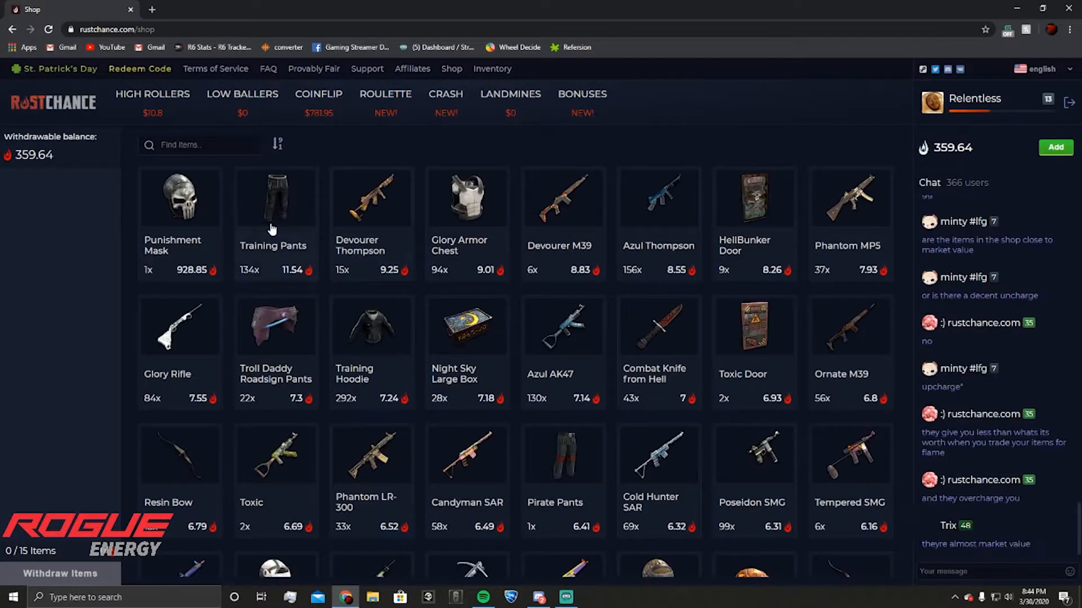
left_click(53, 69)
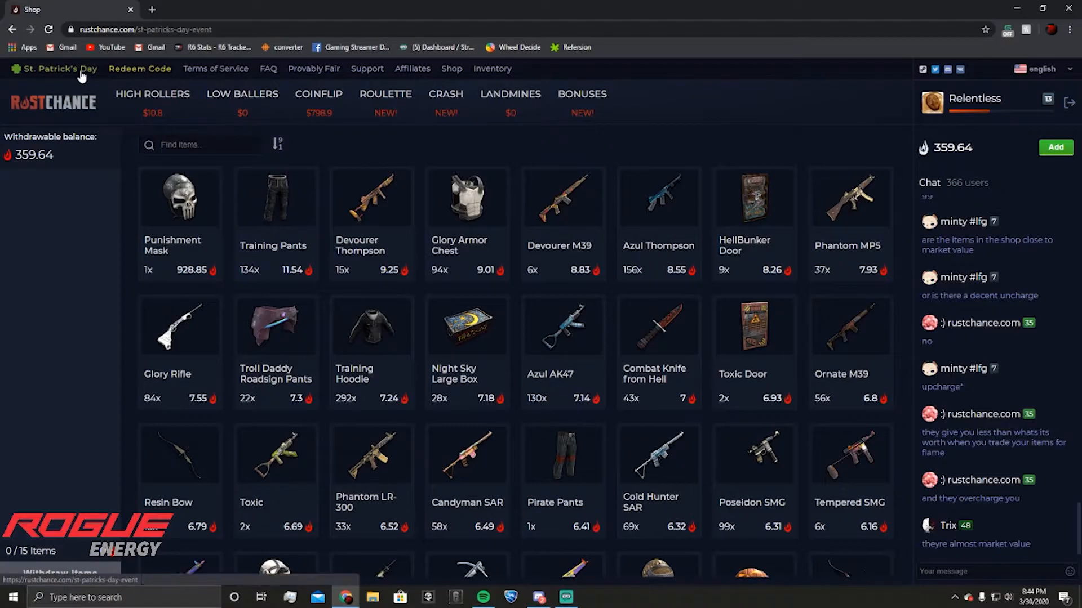
left_click(54, 68)
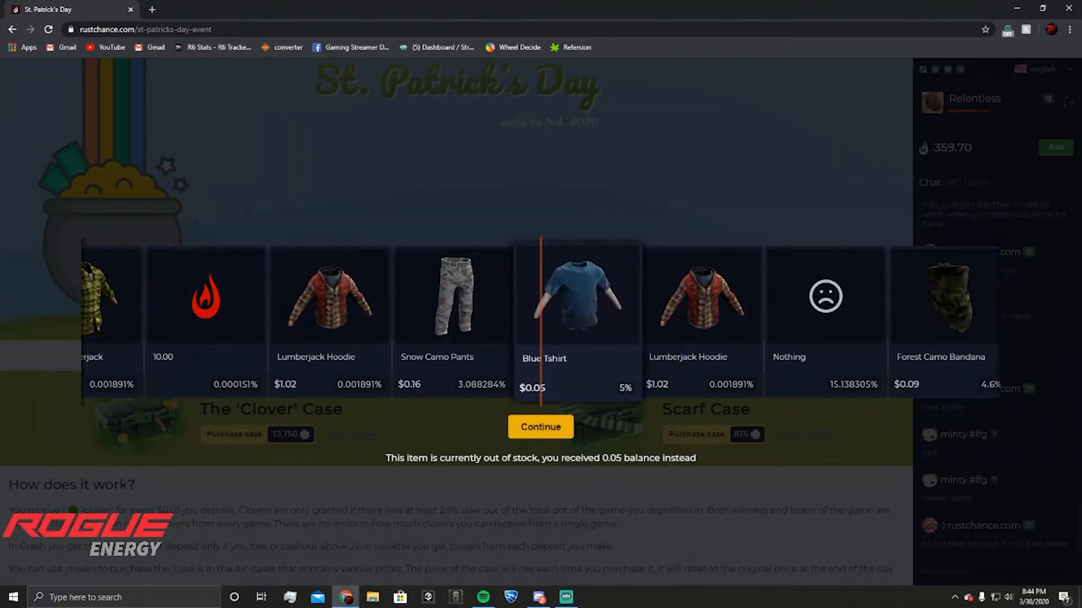
left_click(540, 427)
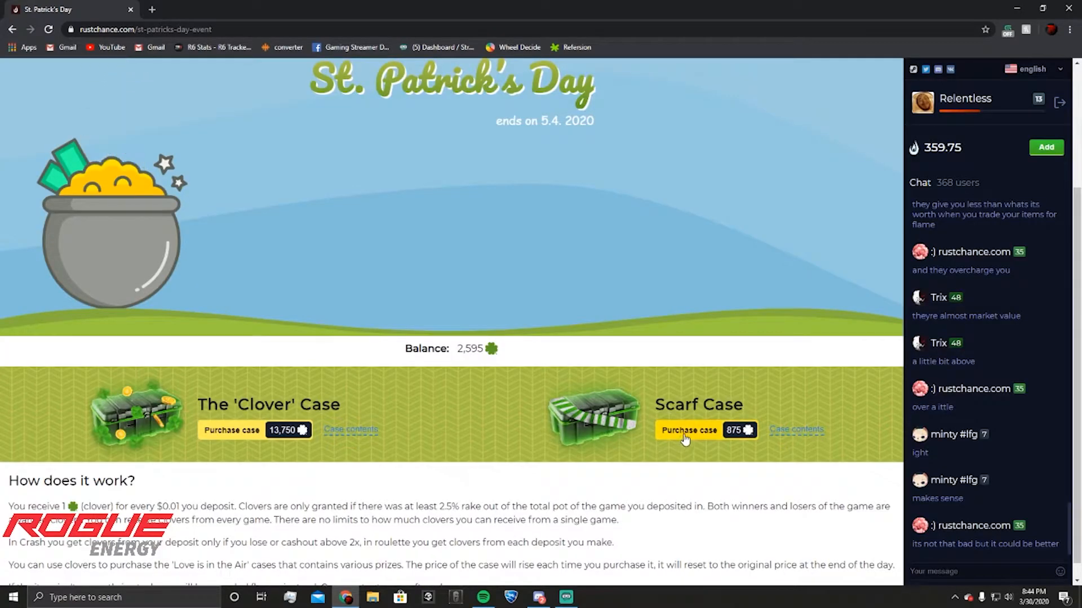
scroll("up", 3)
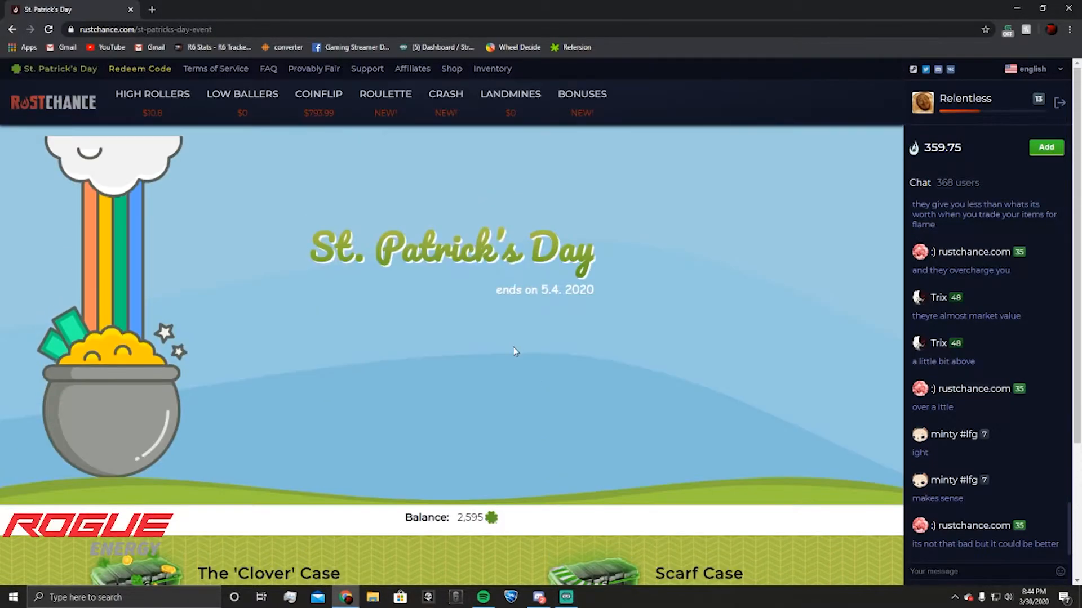
scroll("down", 3)
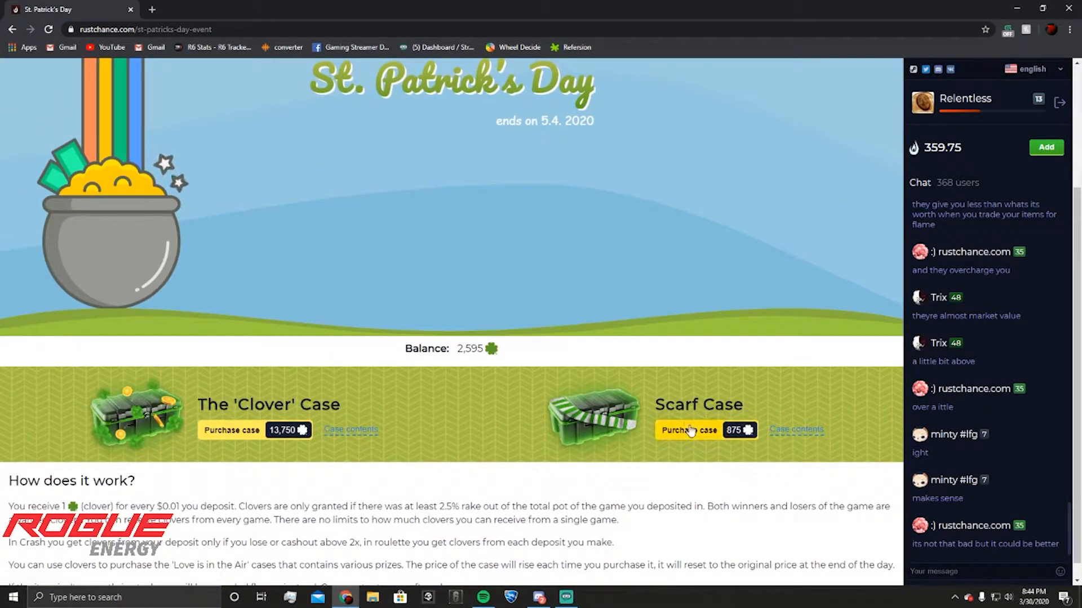
left_click(385, 94)
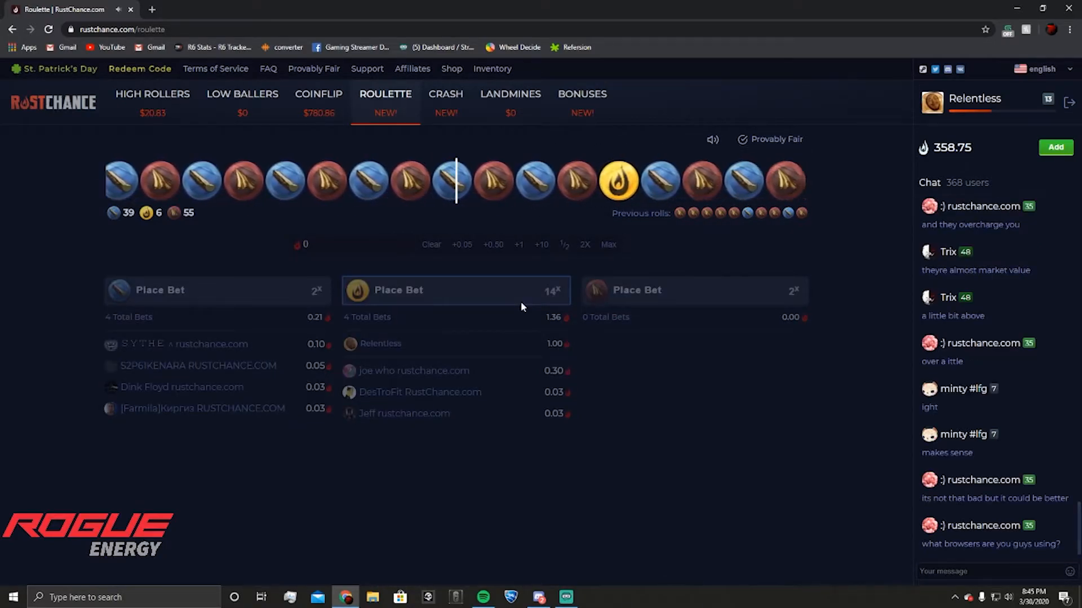
Leave the 1-flame gold 14x Roulette bet and switch to the Crash game.
left_click(445, 94)
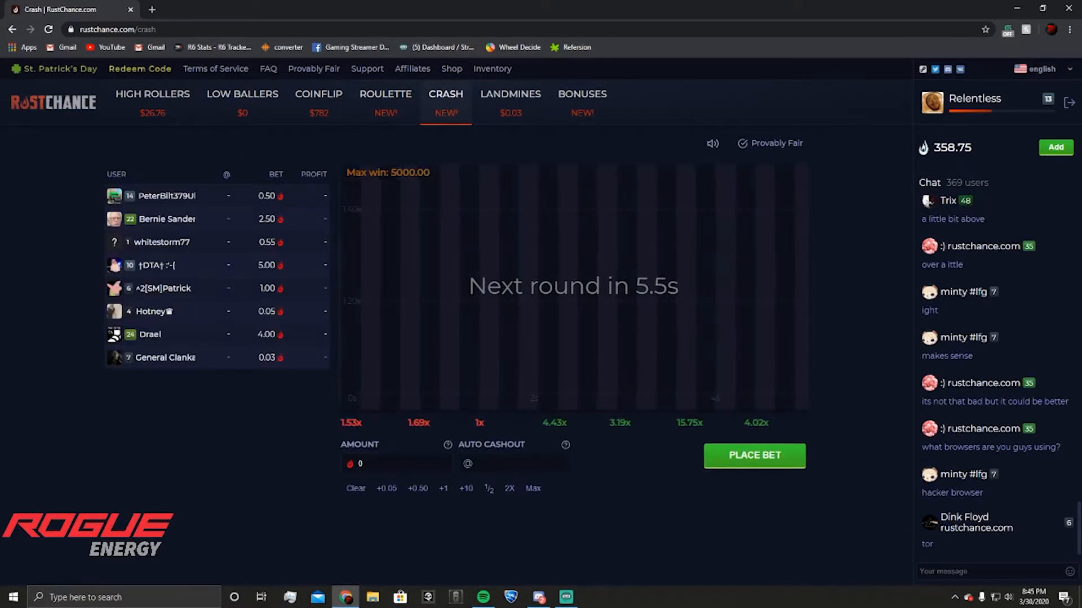
Win a 10-flame Crash bet auto-cashed at 1.5x for +5.00, then move to Roulette.
left_click(465, 488)
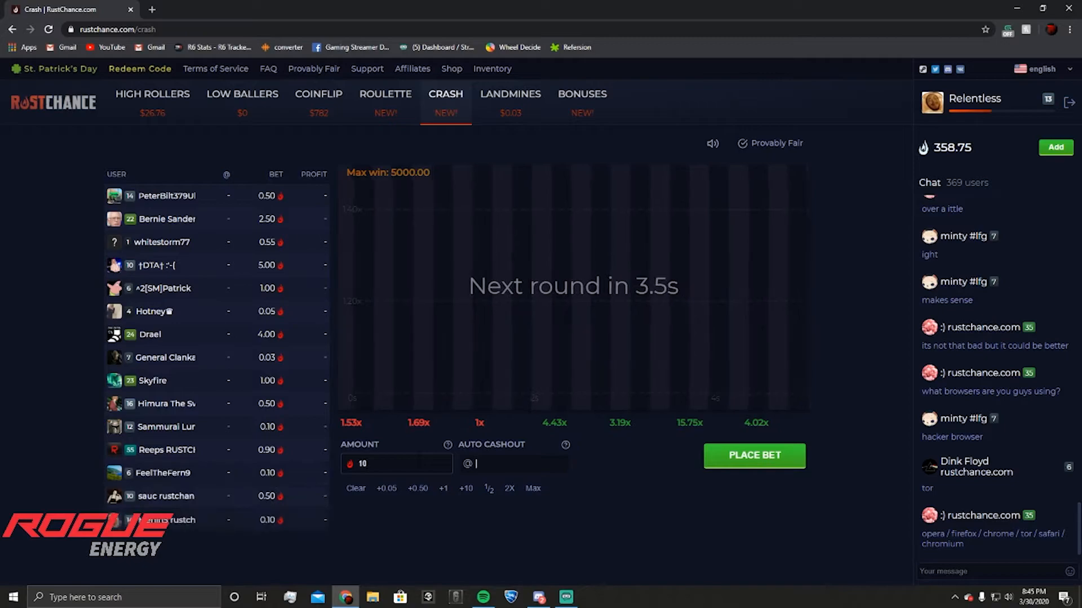
type("1.5")
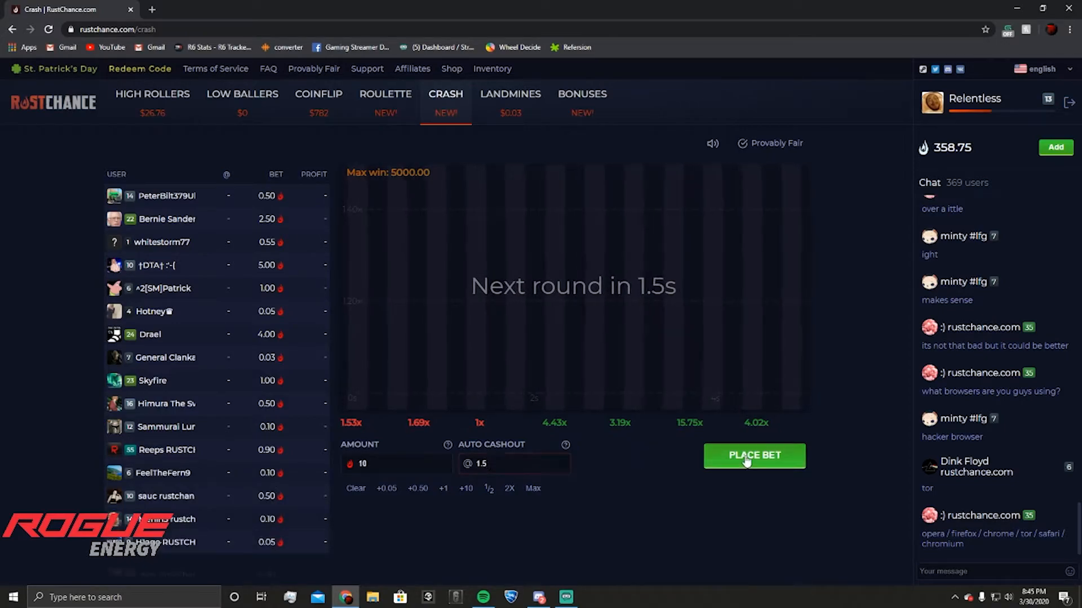
left_click(753, 455)
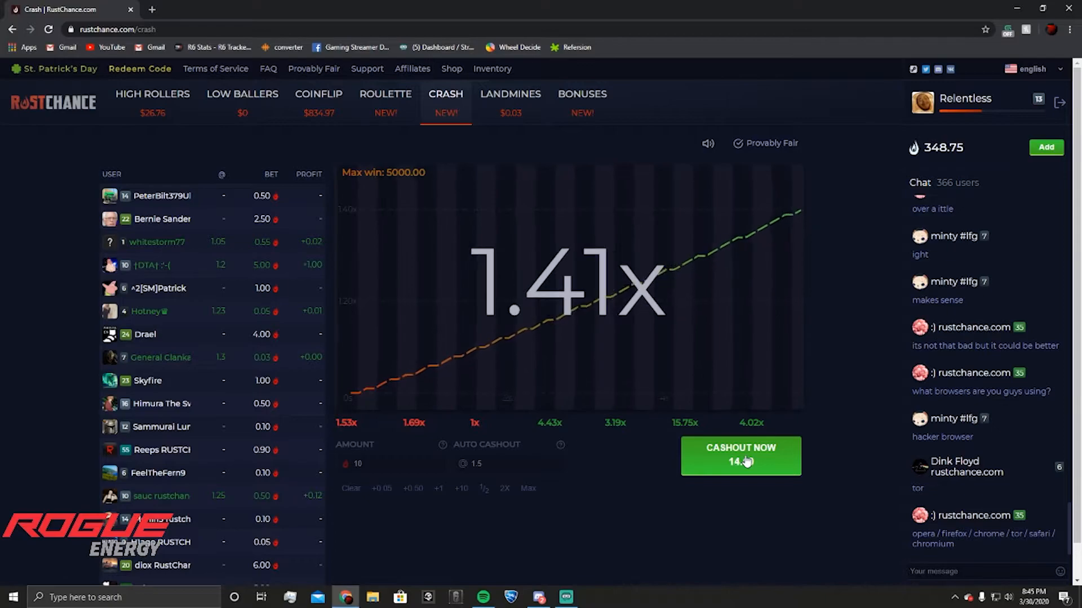
left_click(740, 455)
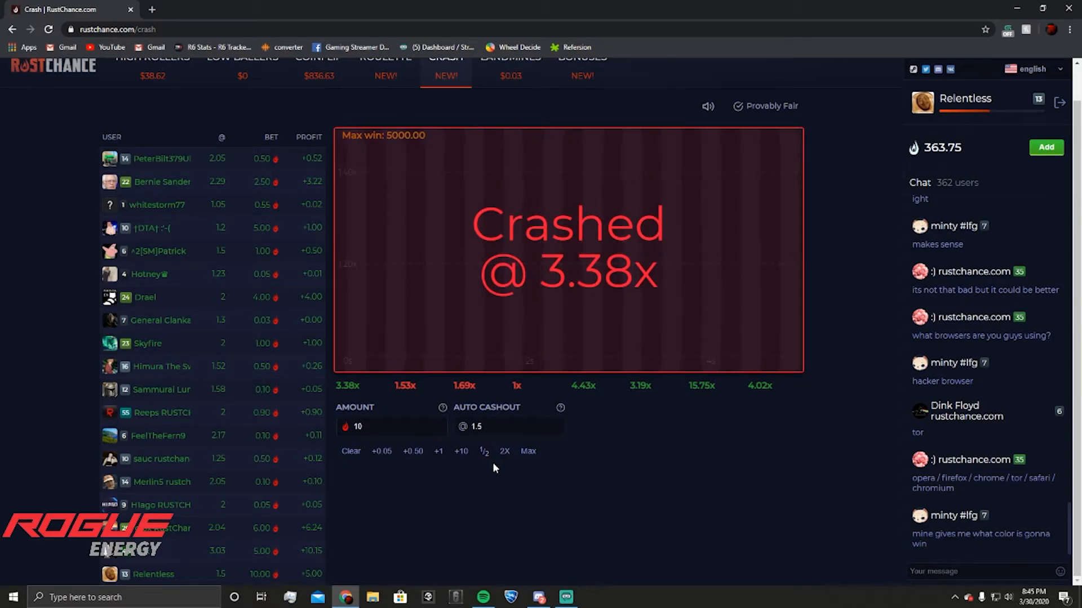
left_click(385, 94)
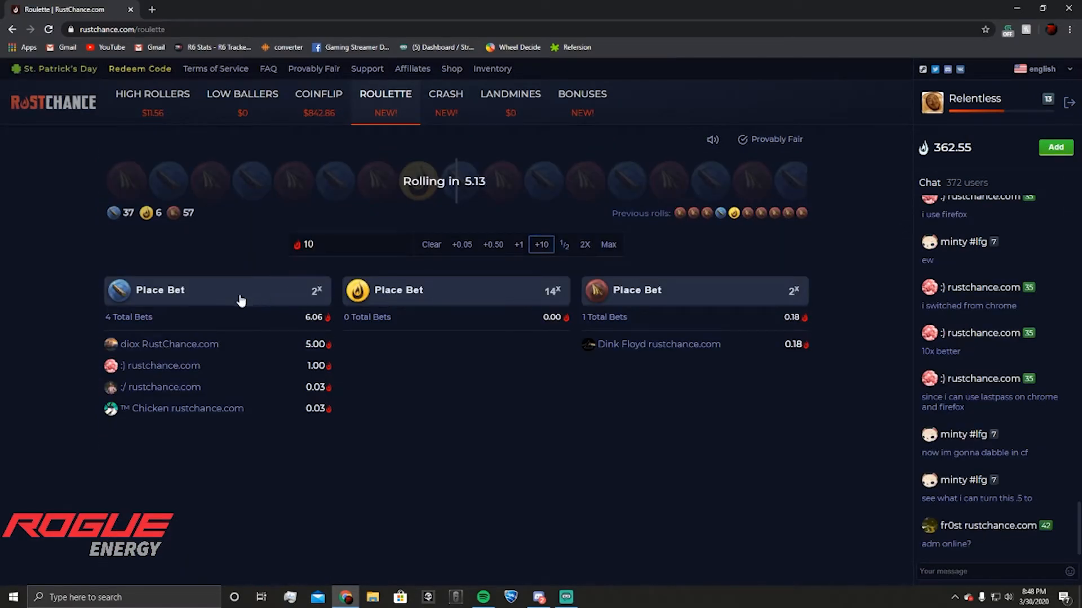
Bet on blue and raise stakes with +10 over several Roulette rounds, reaching 422.83.
left_click(217, 289)
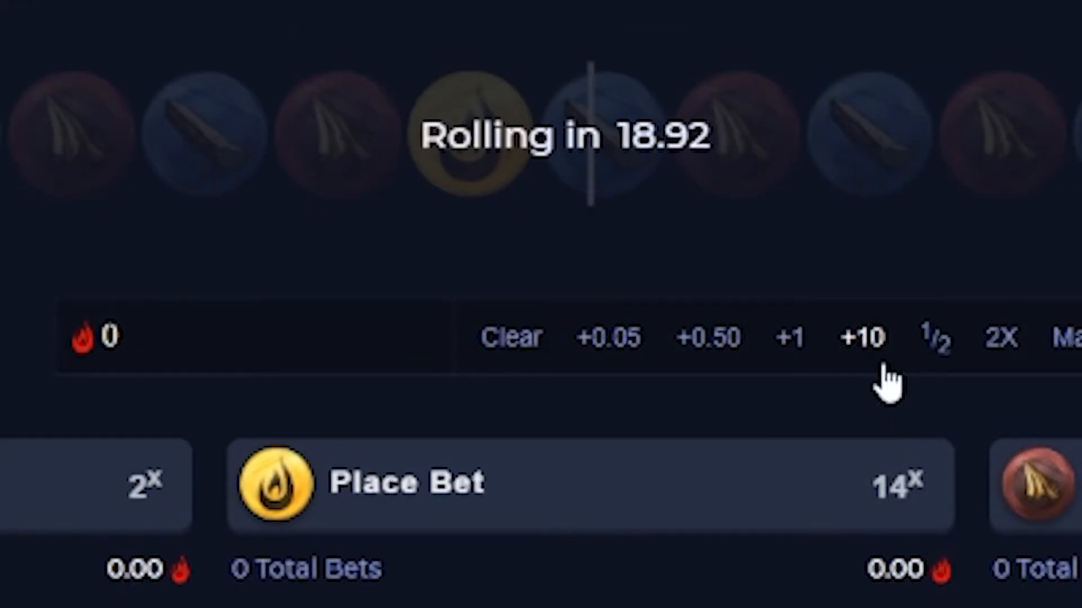
left_click(861, 337)
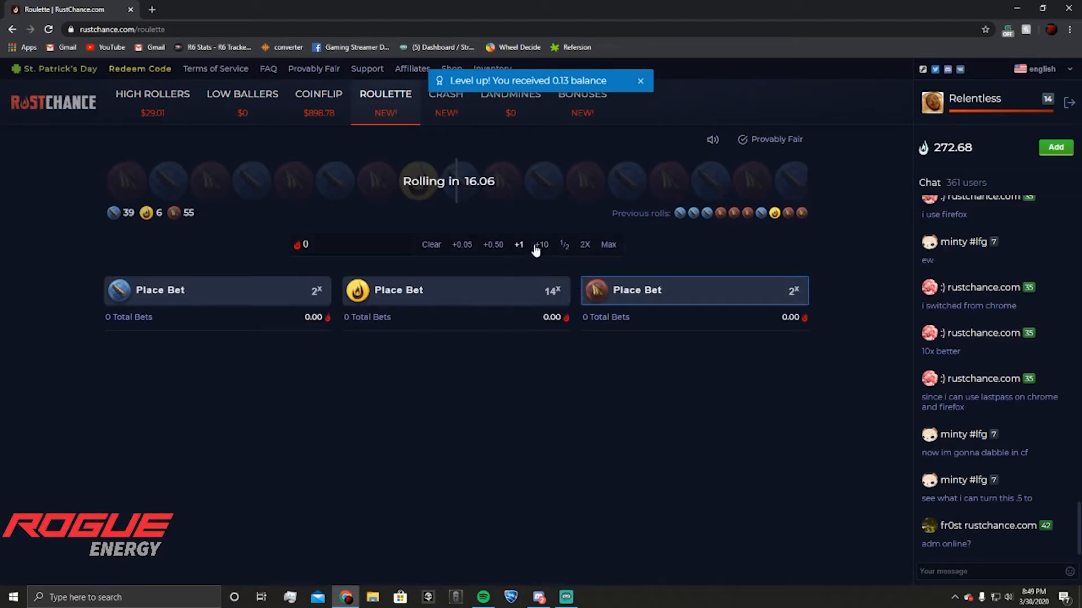
left_click(541, 244)
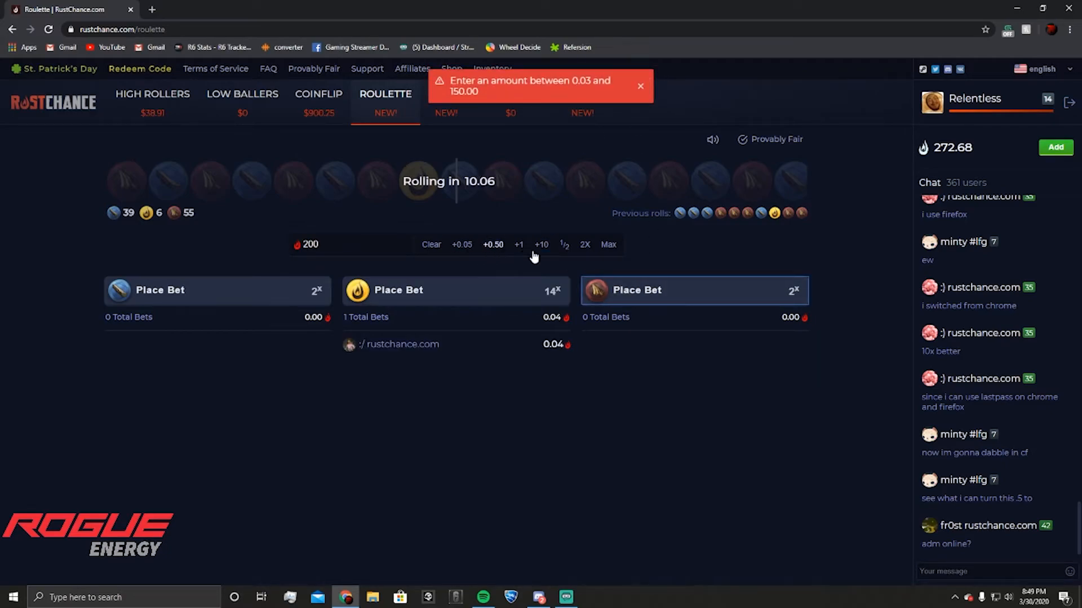
left_click(541, 244)
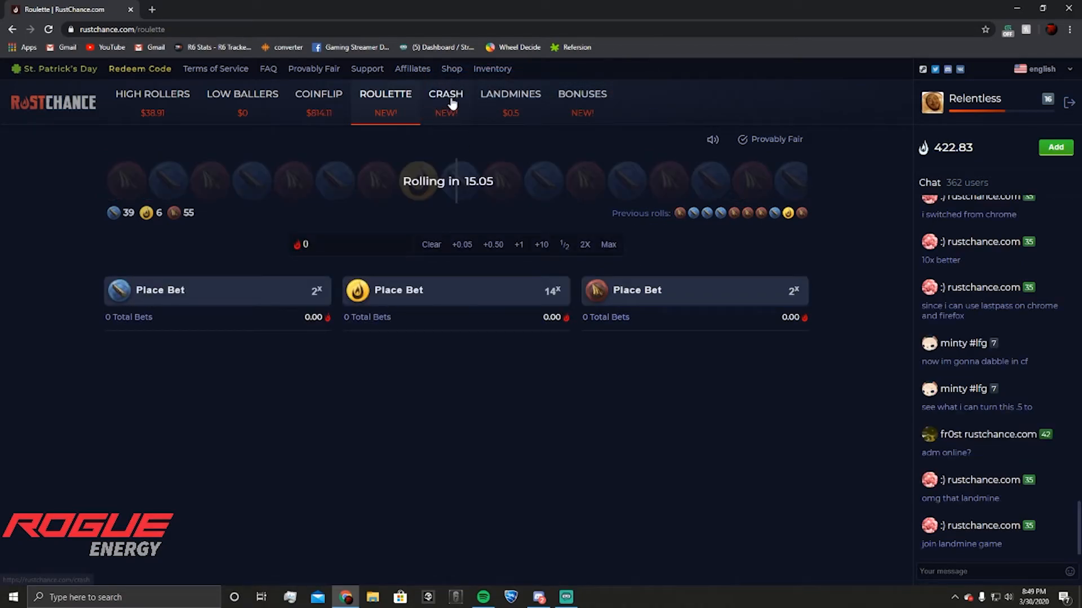
Buy a 'Clover' Case on the St. Patrick's Day page, taking 3.59 flames for the Vampire Bow.
left_click(445, 94)
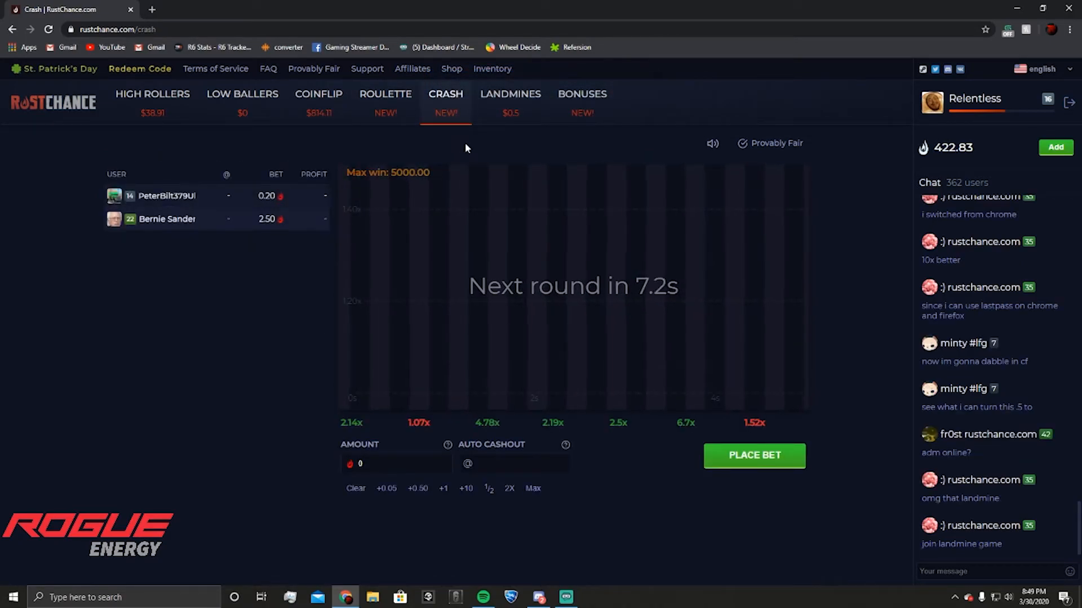
left_click(62, 68)
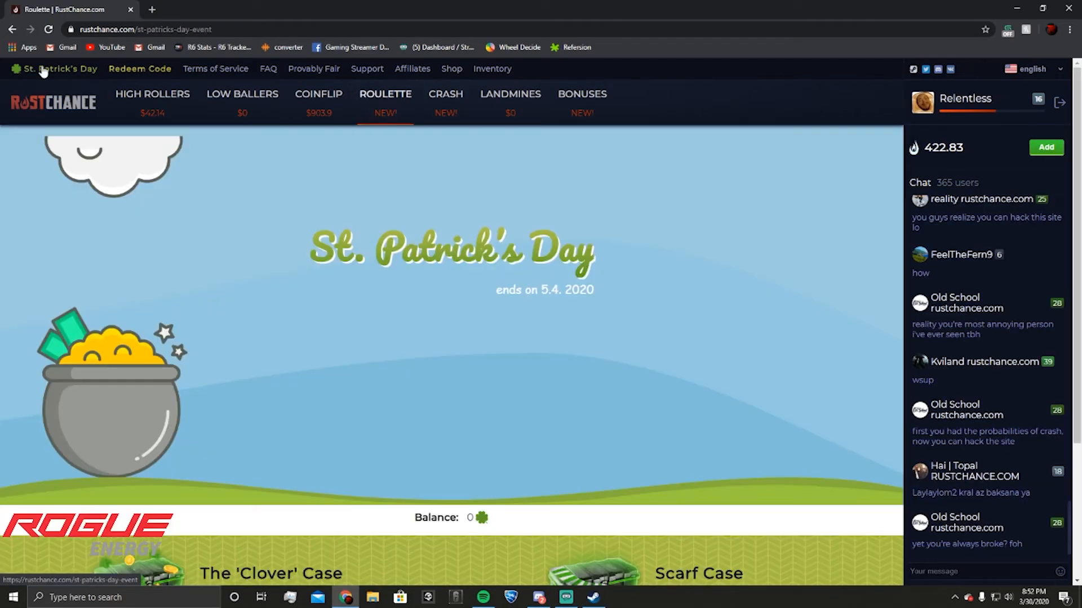
scroll("down", 3)
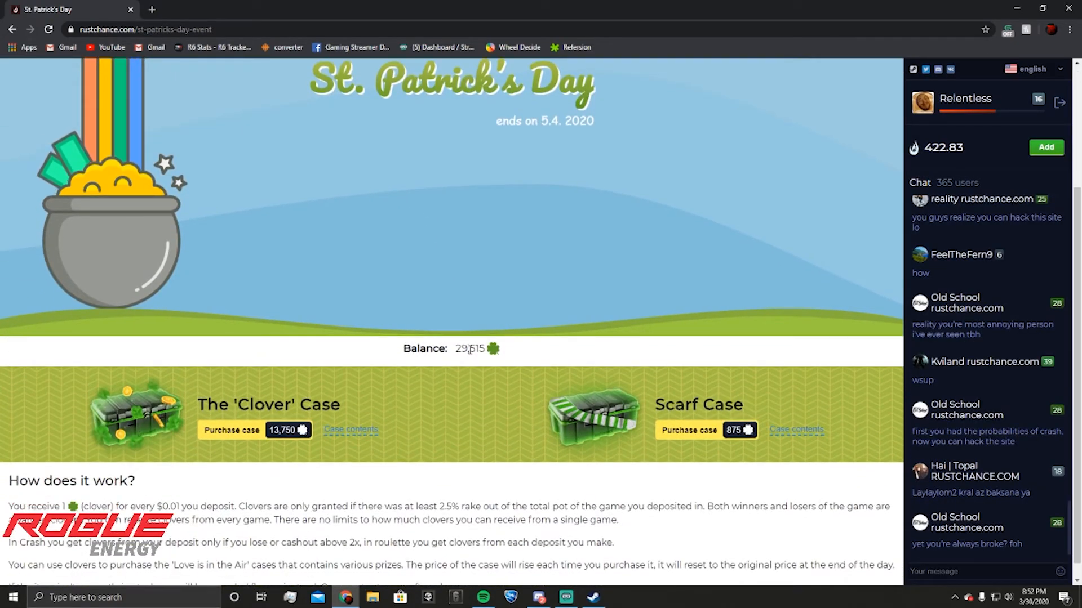
scroll("down", 3)
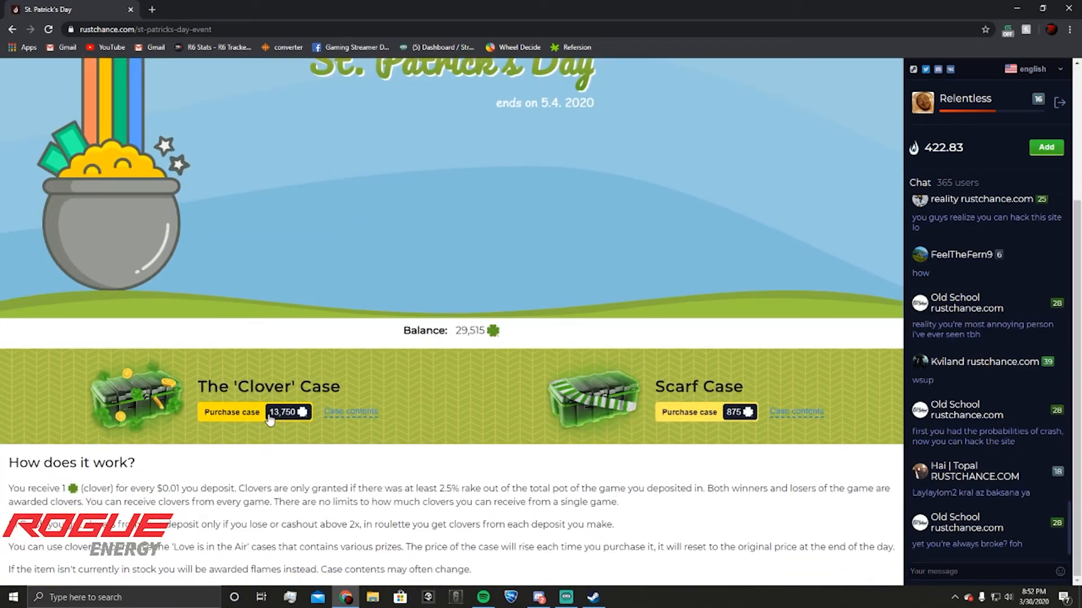
left_click(349, 411)
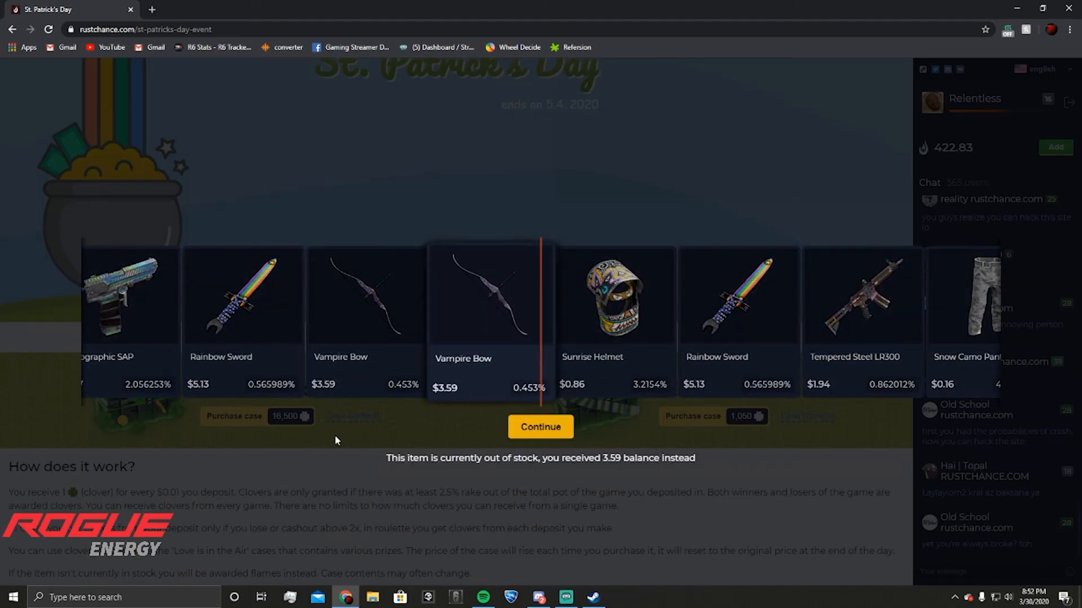
mouse_move(344, 447)
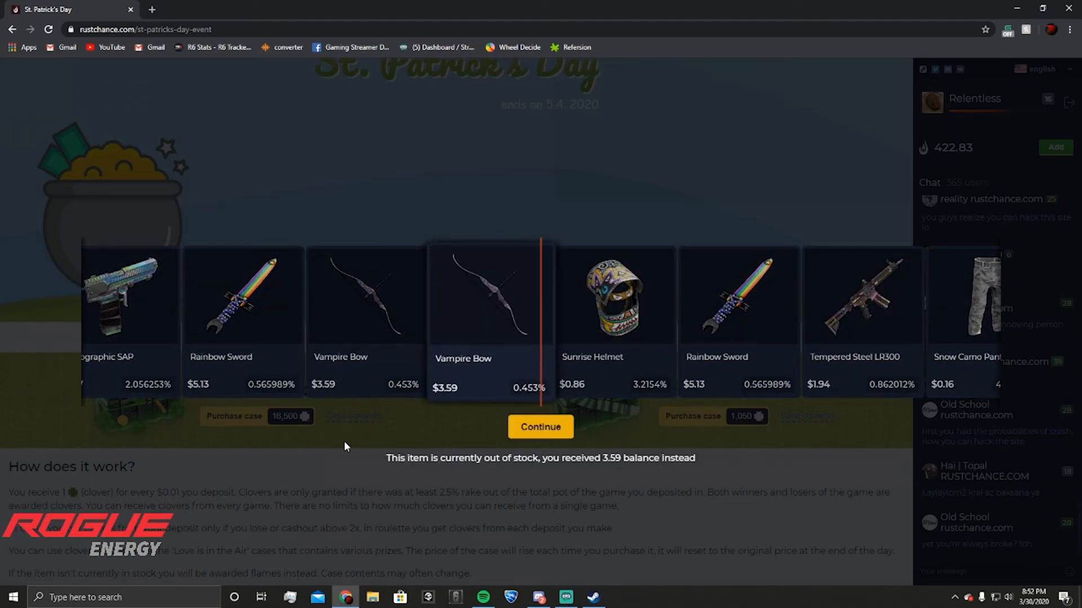
left_click(541, 427)
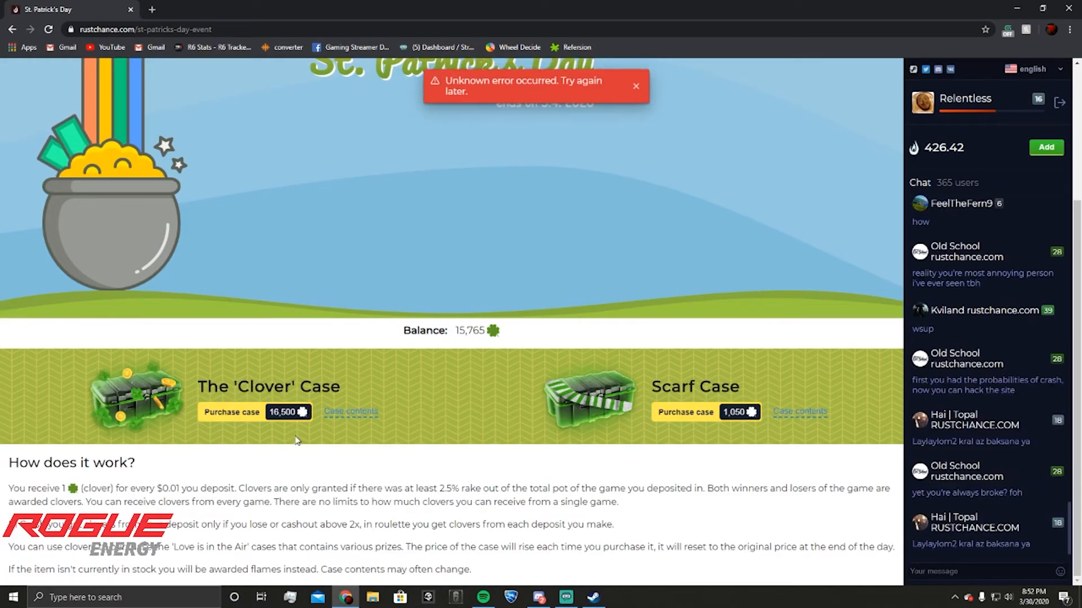
scroll("up", 3)
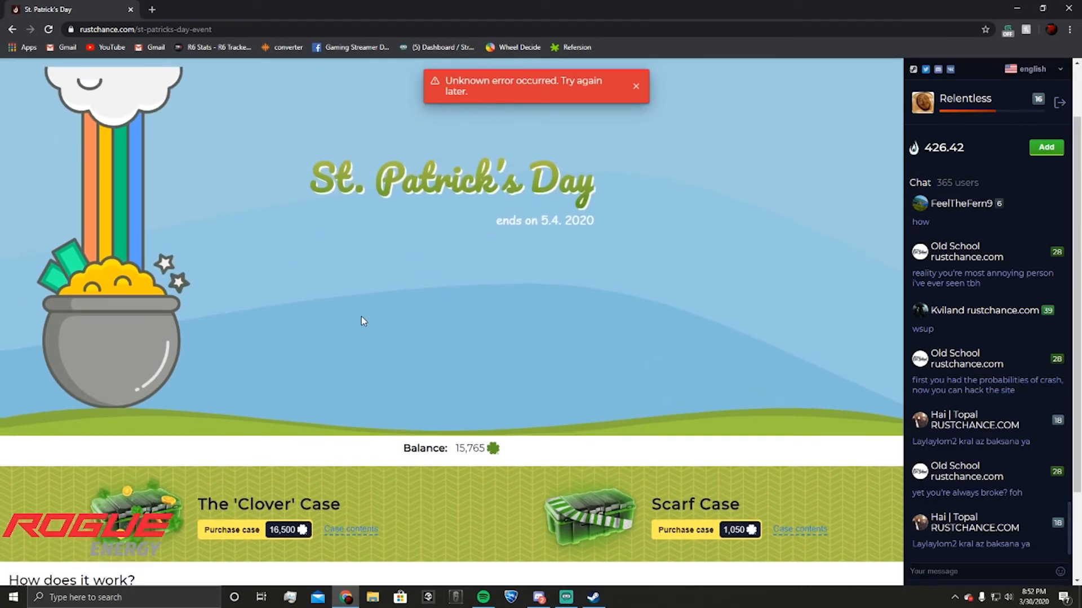
Return from the event page to the Roulette game.
left_click(384, 94)
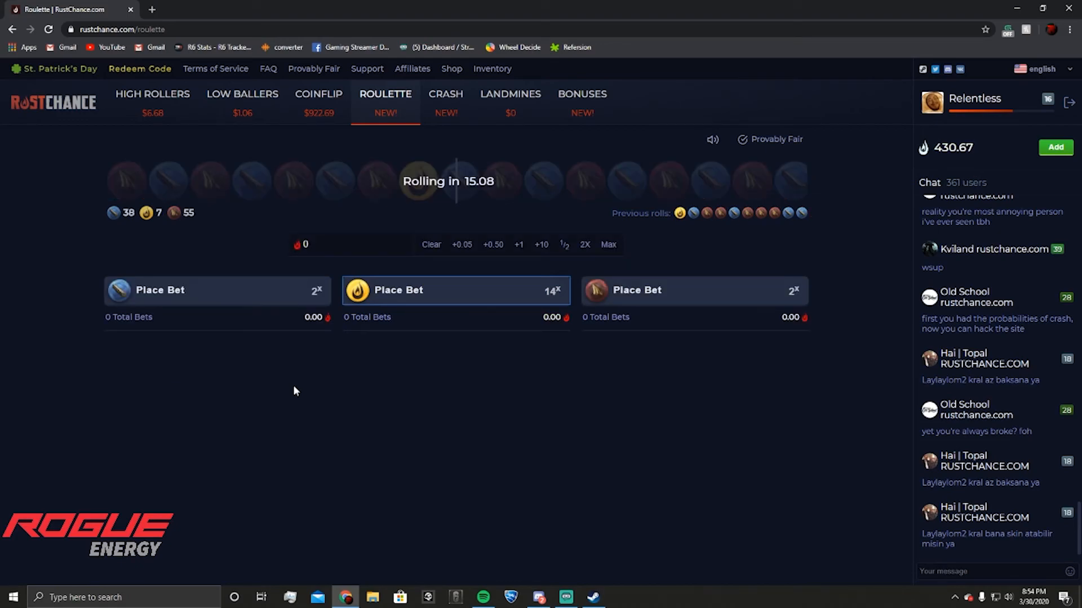
Open another 'Clover' Case, taking 1.18 flames for the Aztec Long T-Shirt.
left_click(53, 68)
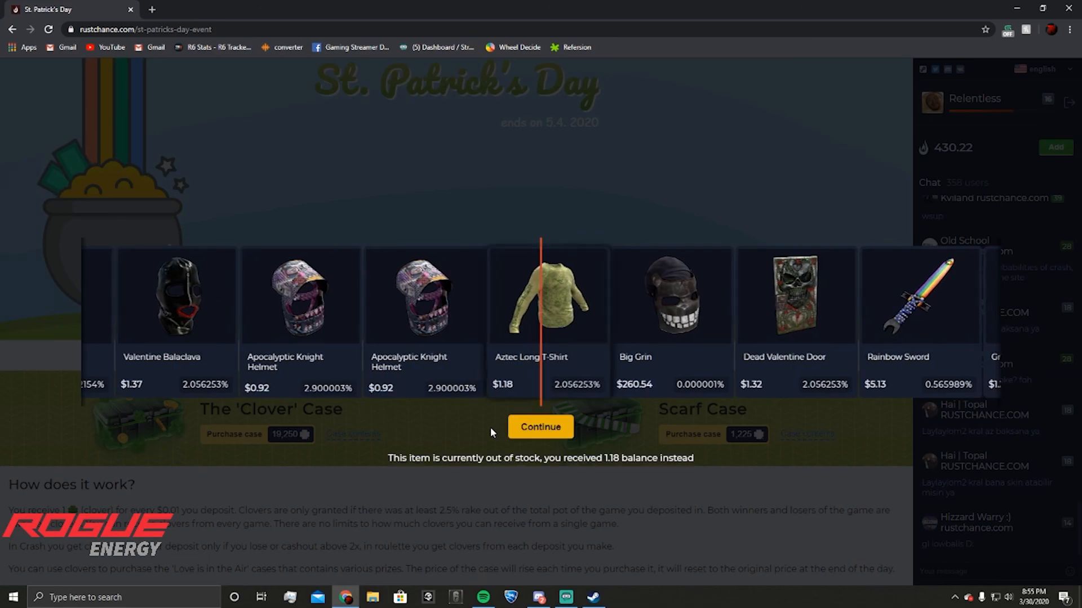
left_click(540, 427)
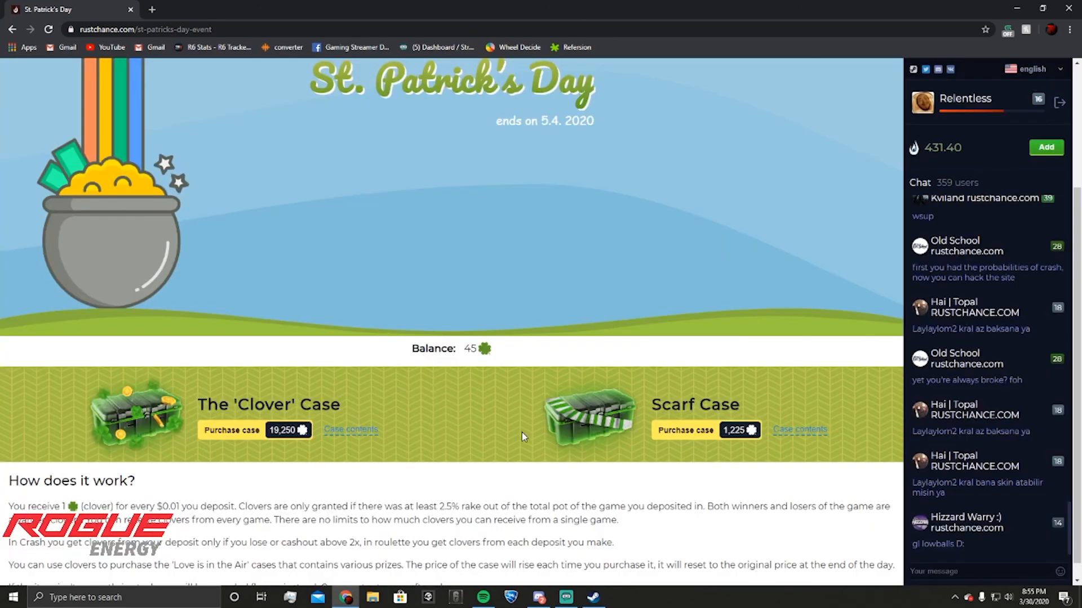